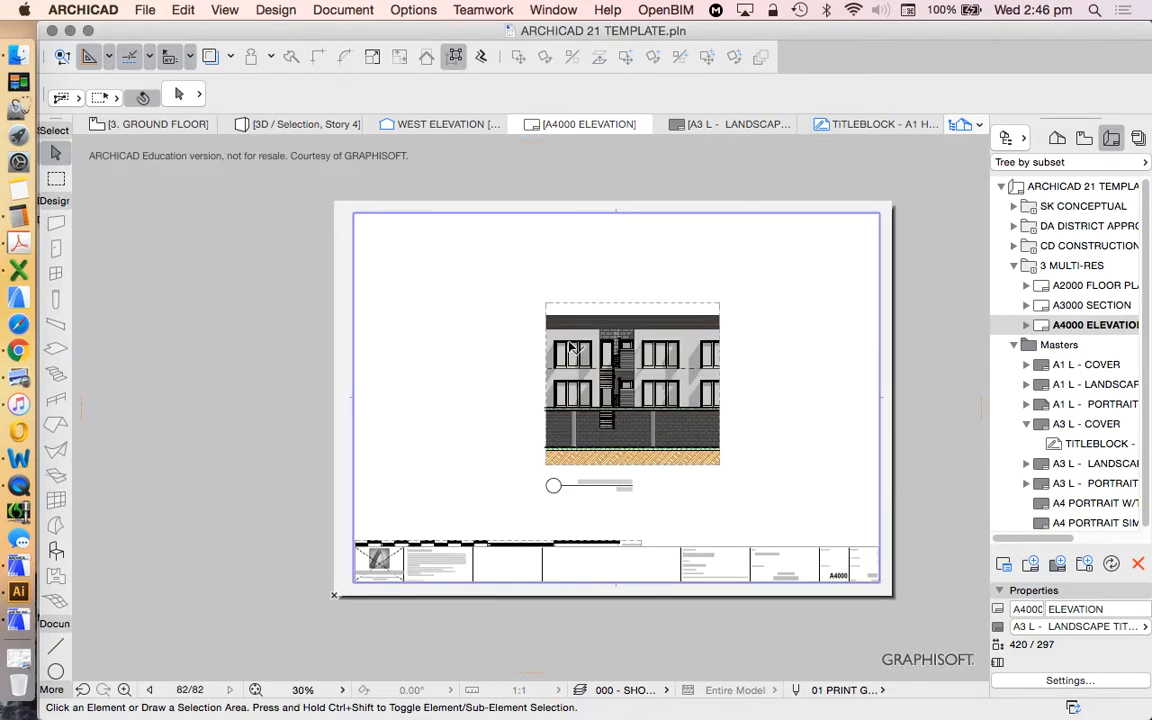
{"action": "mouse_move", "coordinate": [1110, 316]}
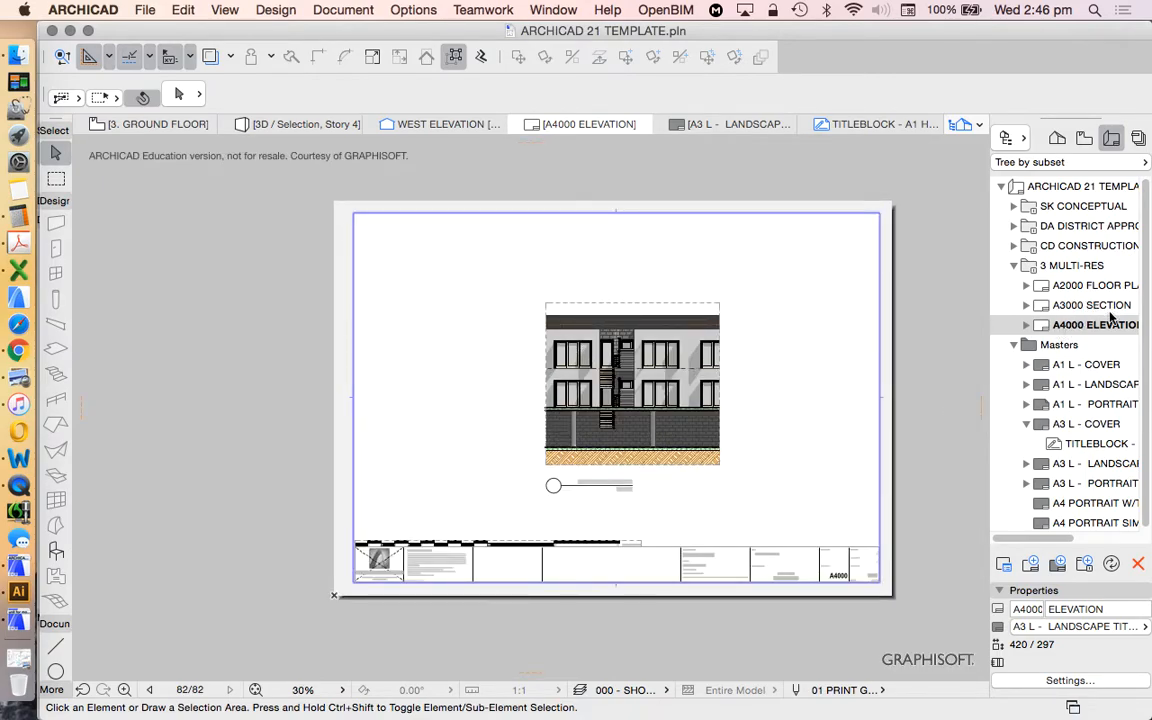
{"action": "mouse_move", "coordinate": [609, 580]}
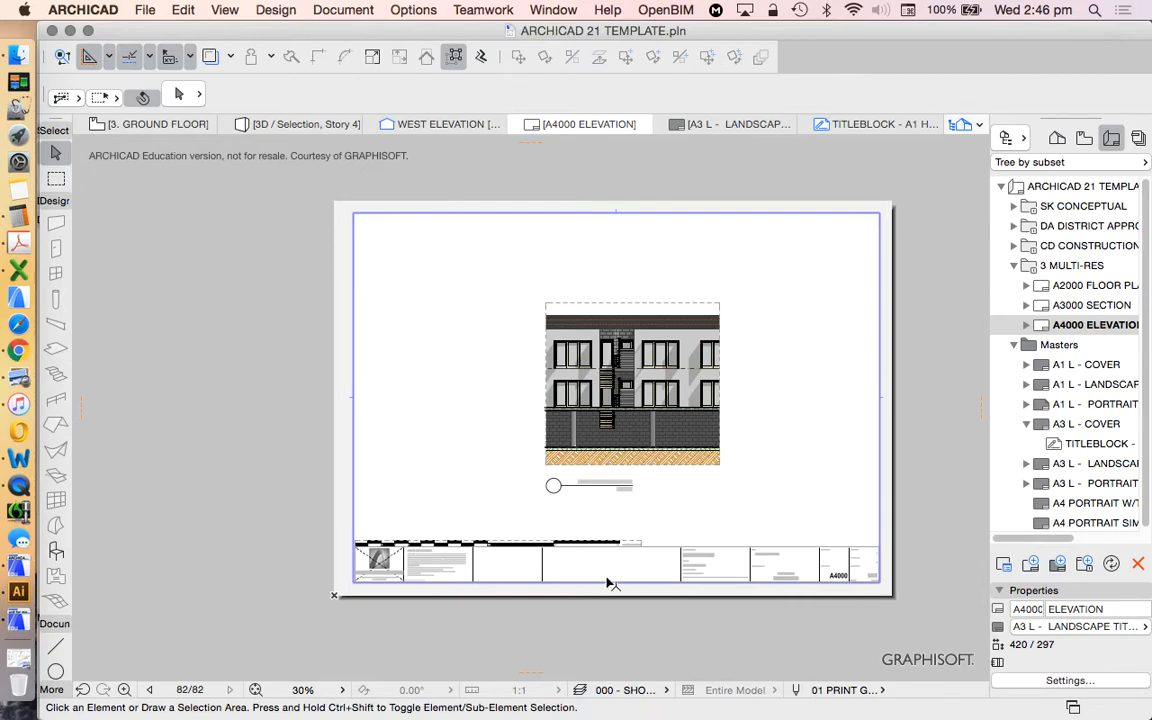
{"action": "mouse_move", "coordinate": [930, 168]}
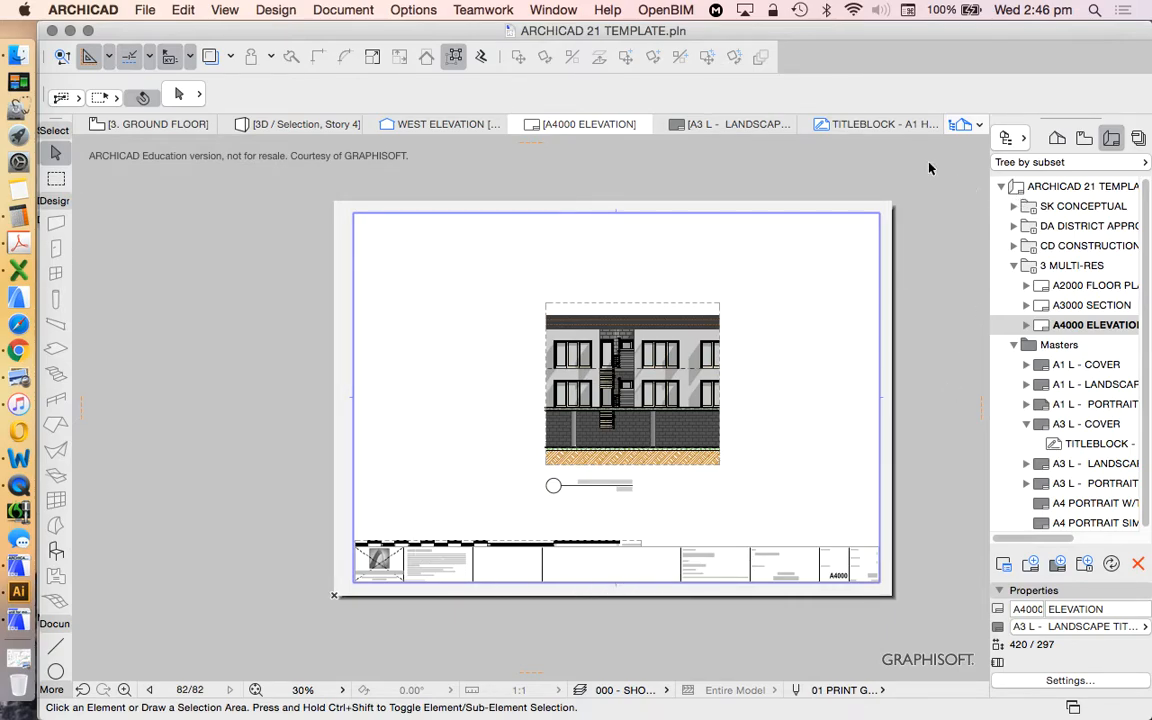
{"action": "mouse_move", "coordinate": [834, 174]}
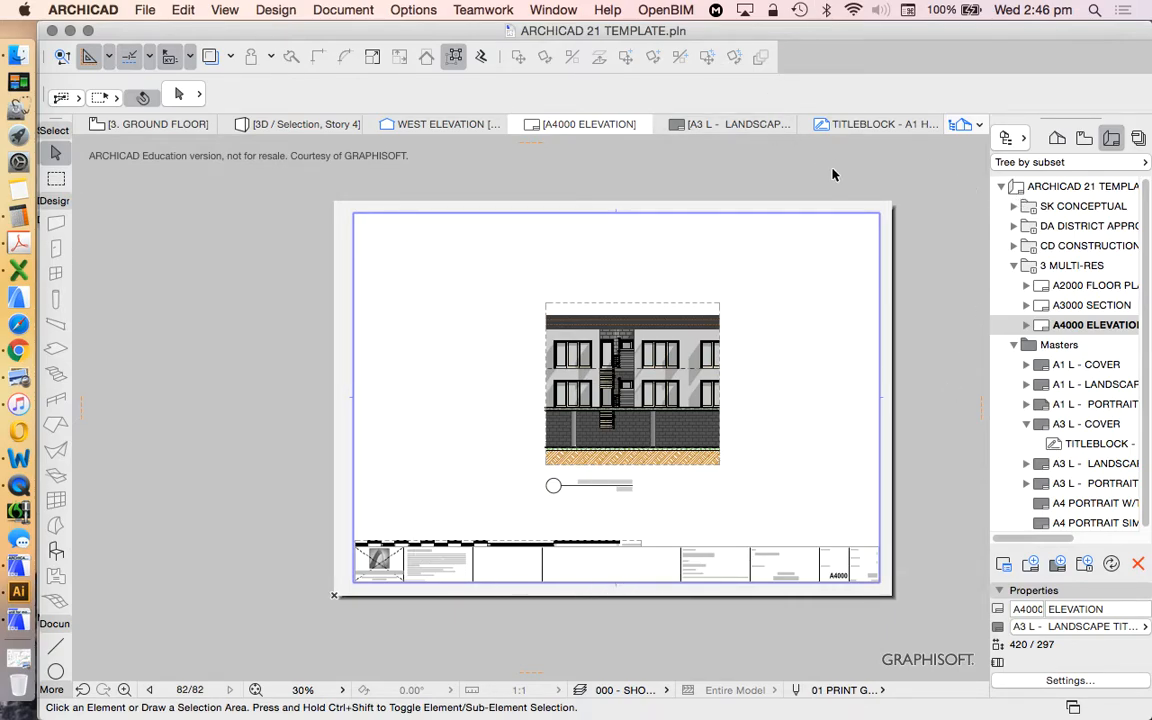
{"action": "mouse_move", "coordinate": [965, 180]}
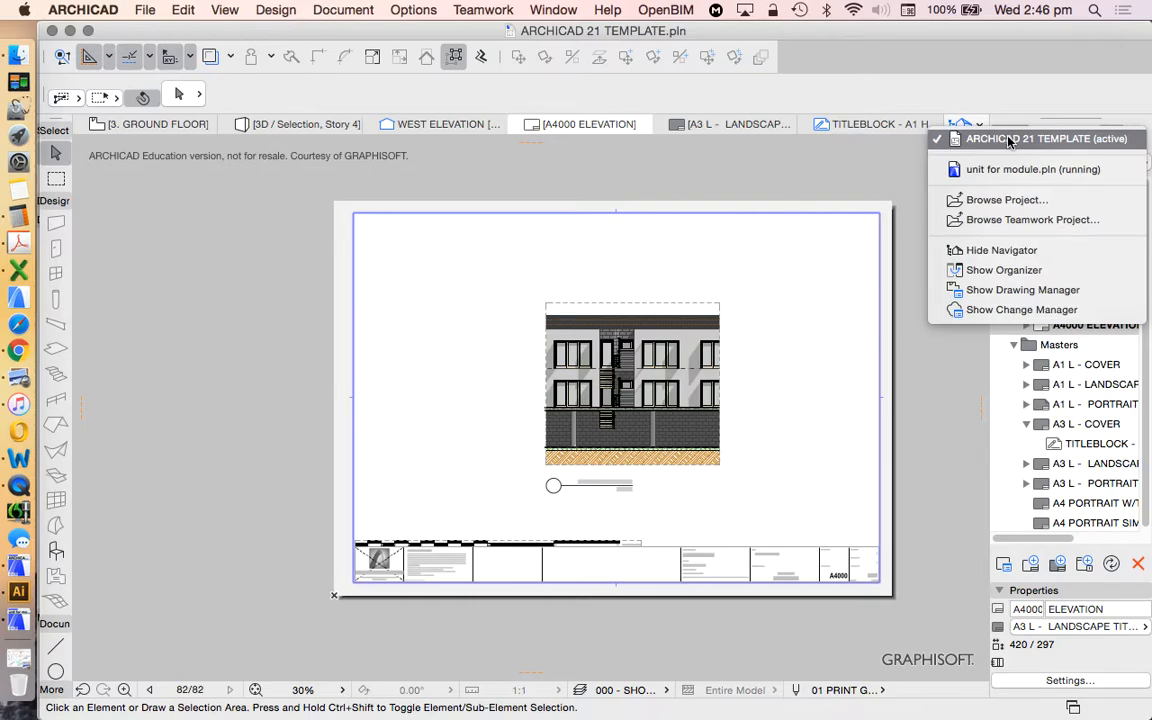
{"action": "mouse_move", "coordinate": [1020, 289]}
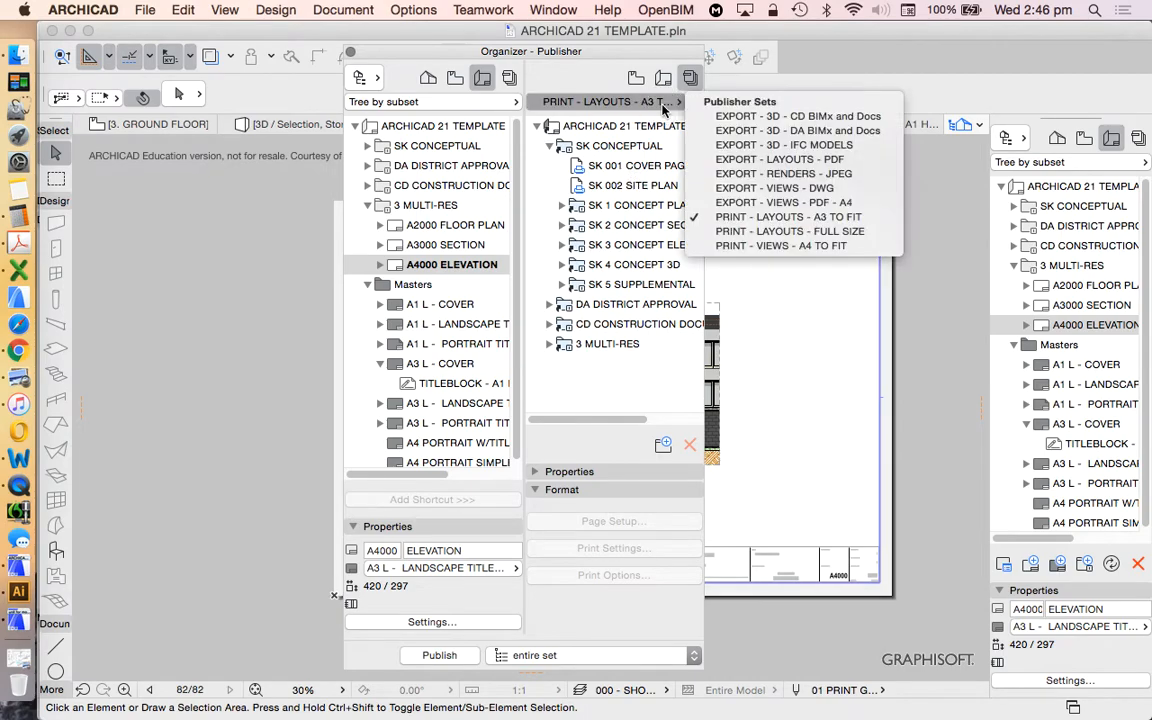
{"action": "mouse_move", "coordinate": [797, 116]}
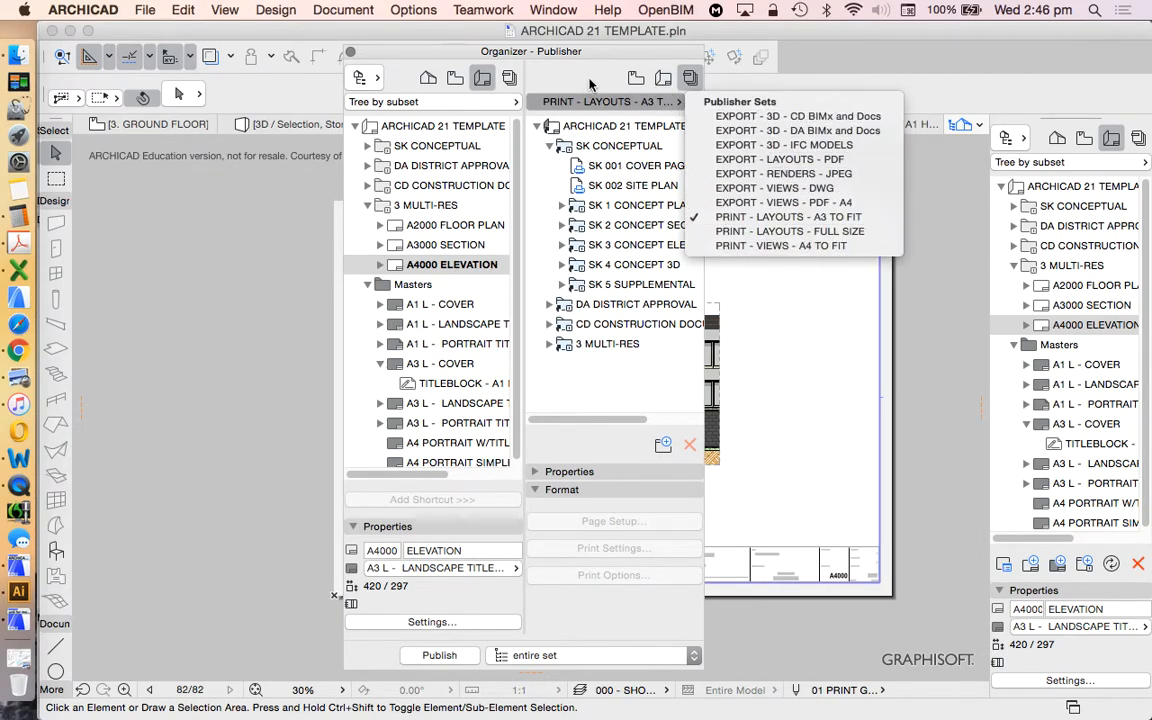
Collapse the SK CONCEPTUAL folder and show the Organizer's full publisher sets list
{"action": "left_click", "coordinate": [678, 102]}
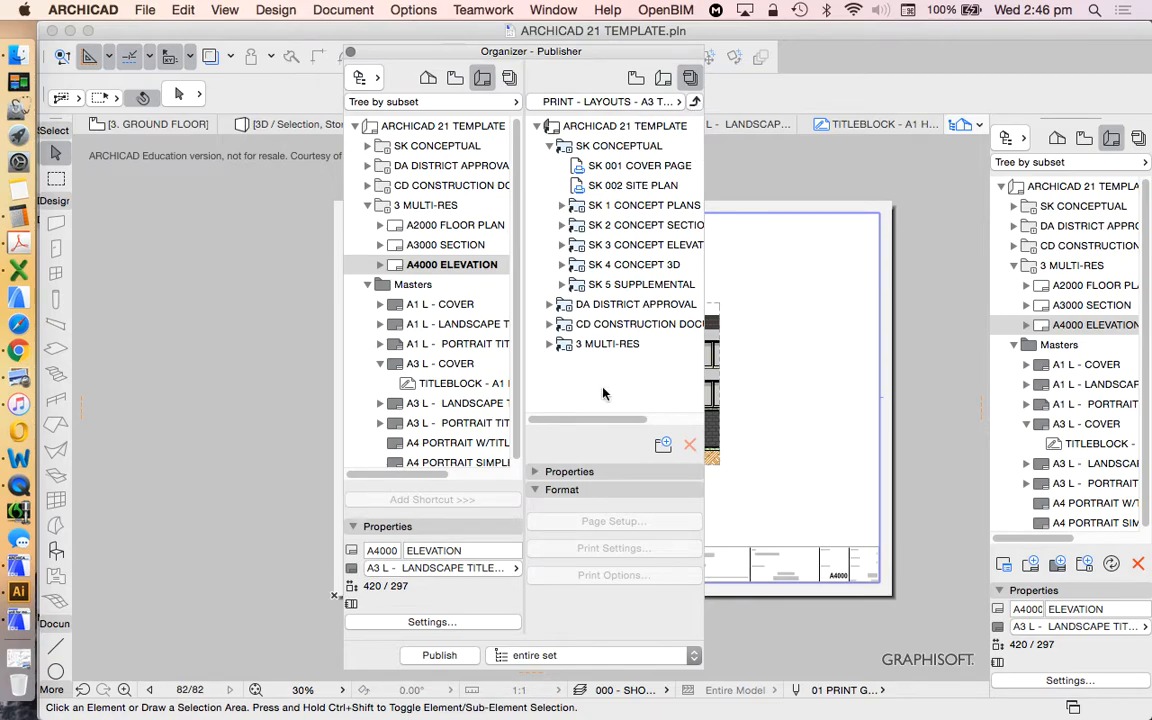
{"action": "left_click", "coordinate": [550, 145]}
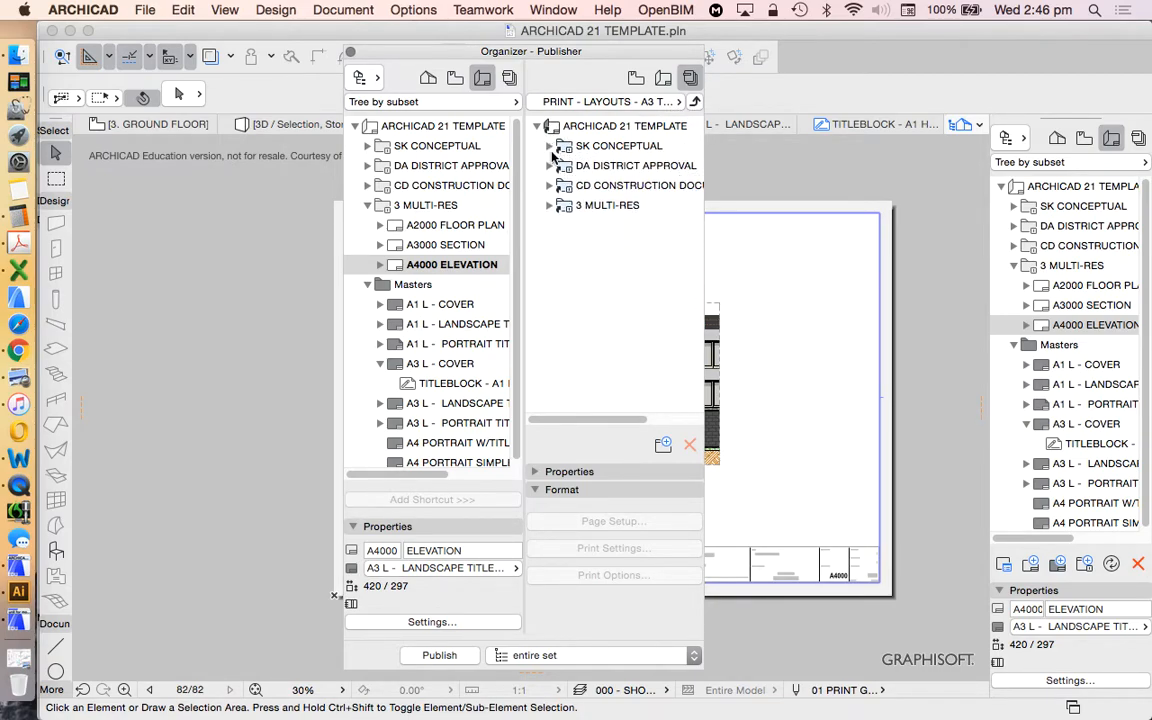
{"action": "left_click", "coordinate": [695, 101]}
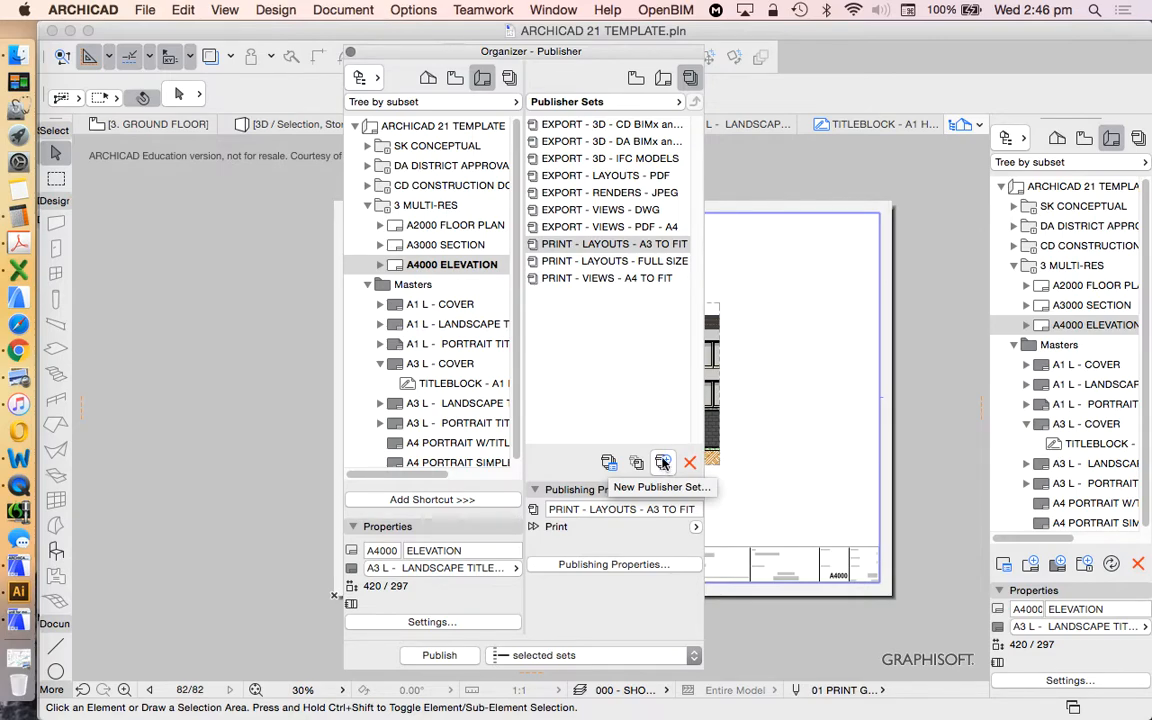
Create a new publisher set named PDF and view its contents
{"action": "left_click", "coordinate": [663, 462]}
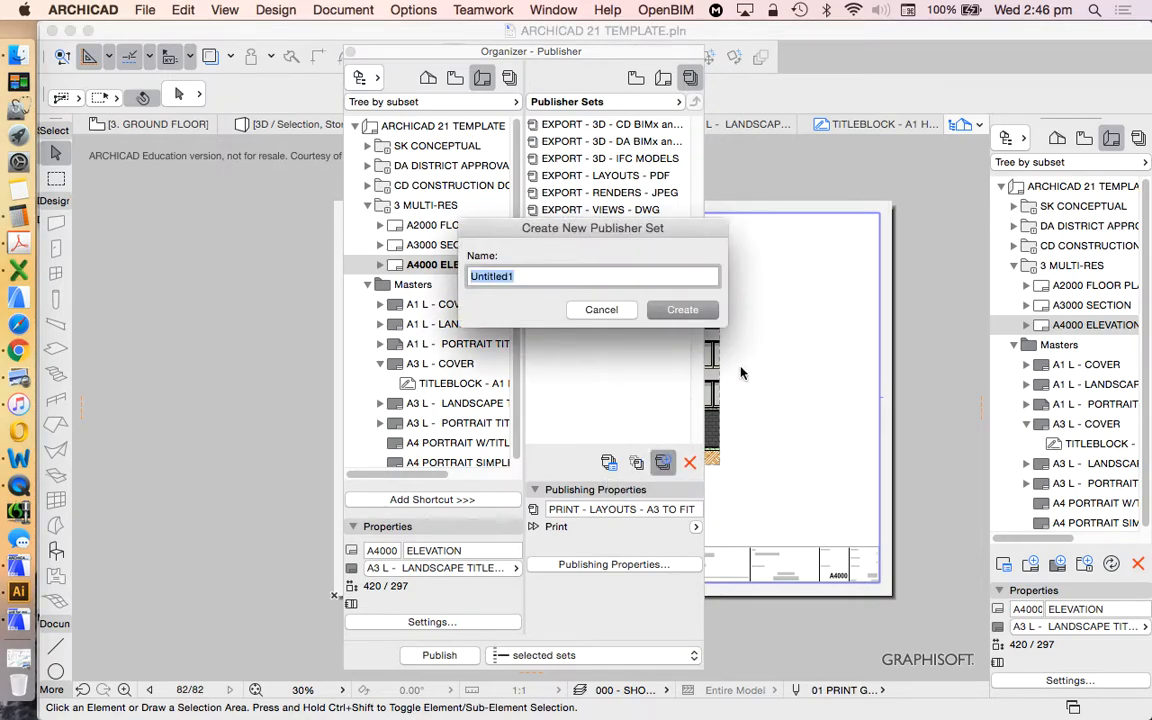
{"action": "type", "text": "pd"}
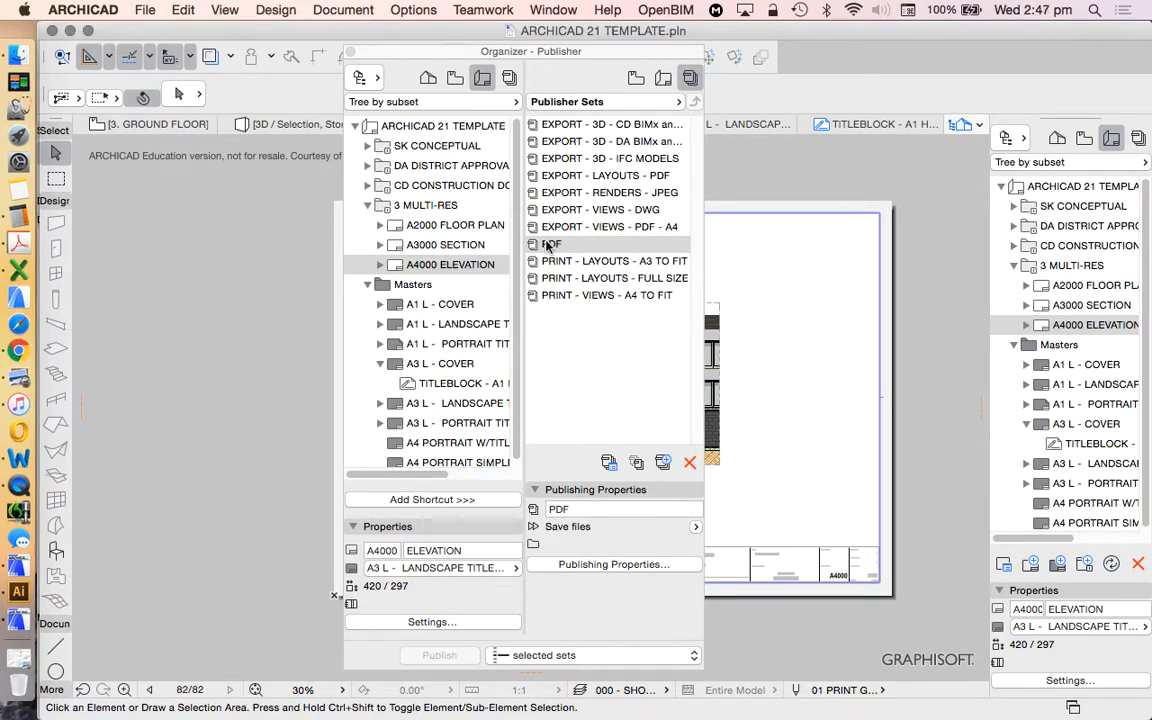
{"action": "left_click", "coordinate": [552, 243]}
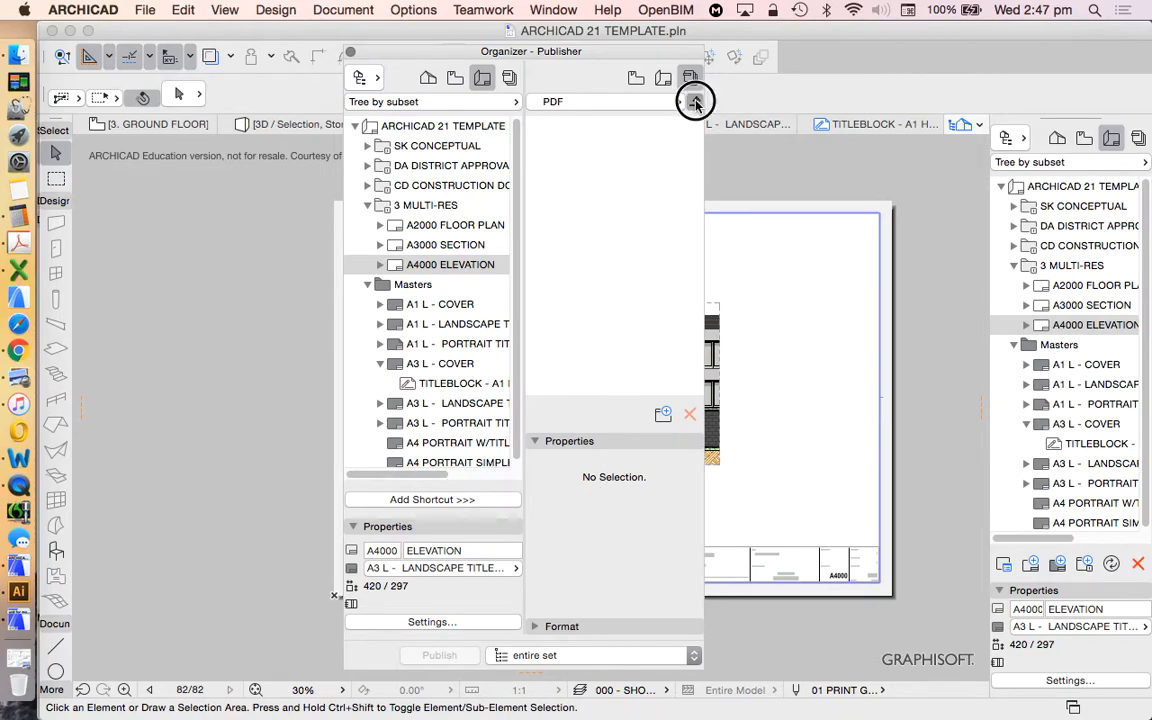
{"action": "left_click", "coordinate": [695, 102]}
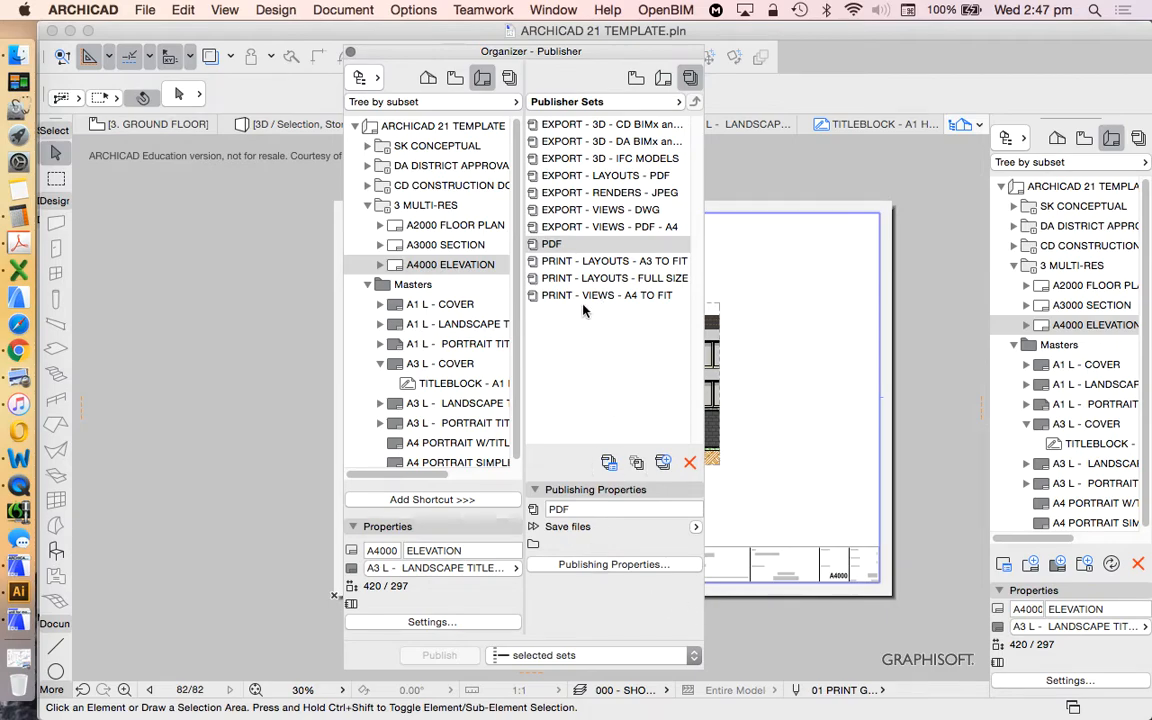
Review the PDF set's Publishing Properties without changes and return to the sets list
{"action": "left_click", "coordinate": [614, 564]}
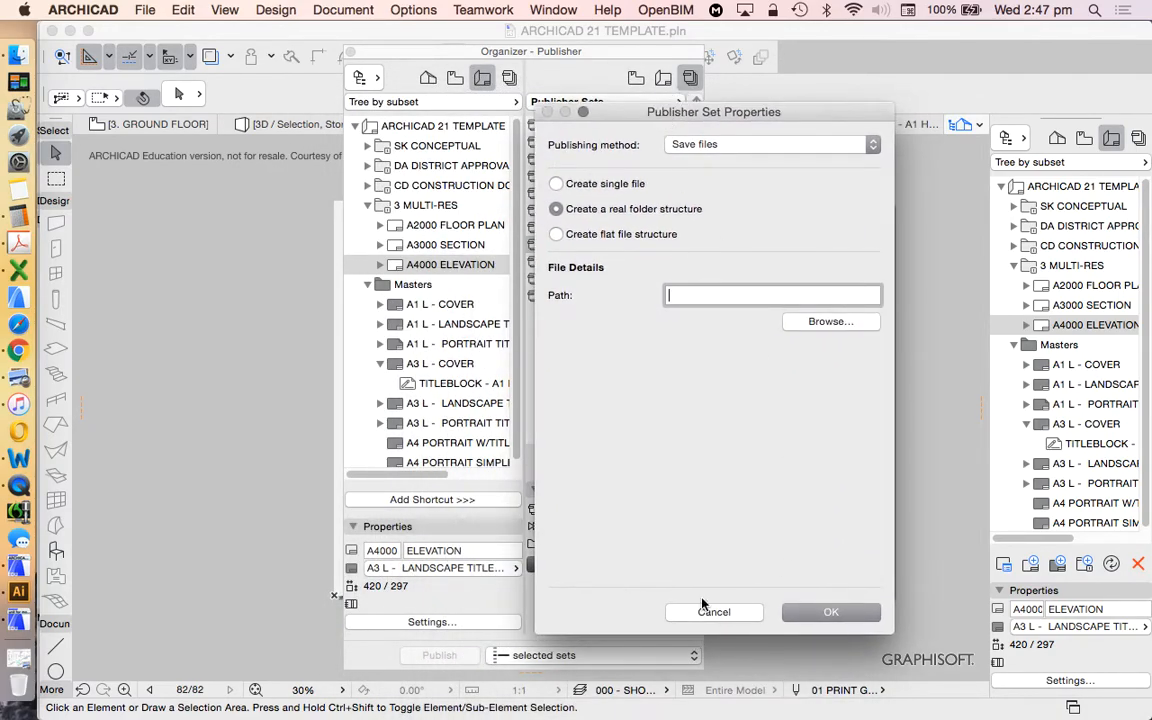
{"action": "left_click", "coordinate": [713, 612]}
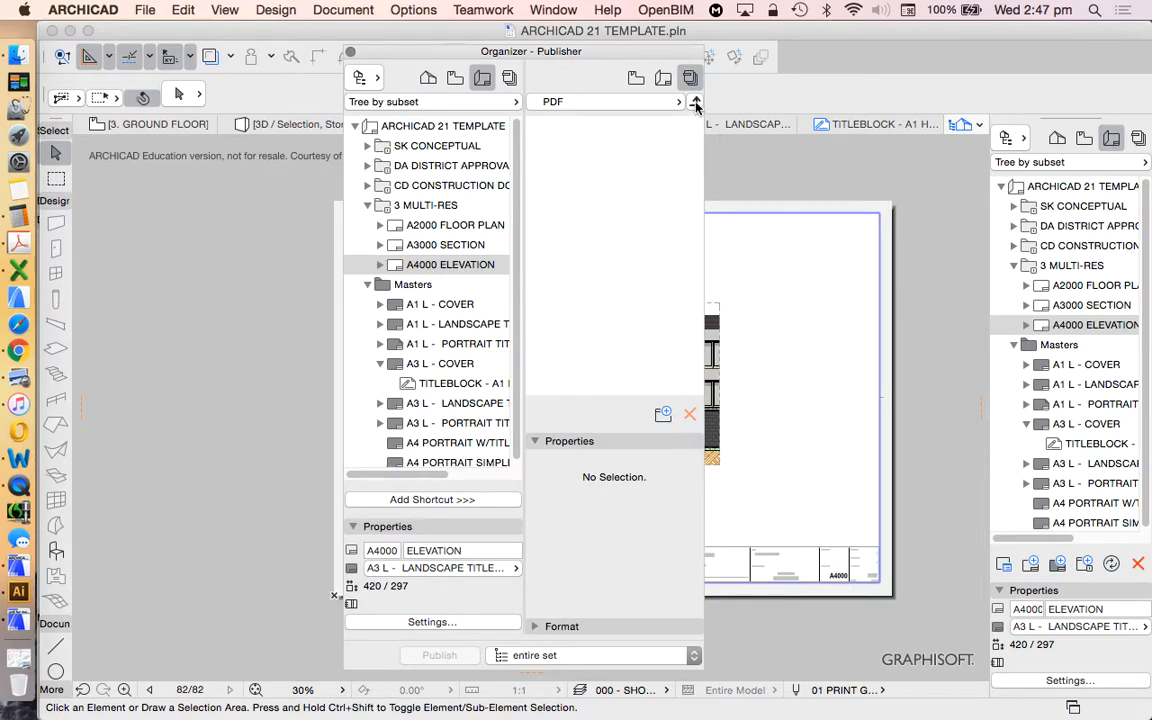
{"action": "left_click", "coordinate": [695, 101]}
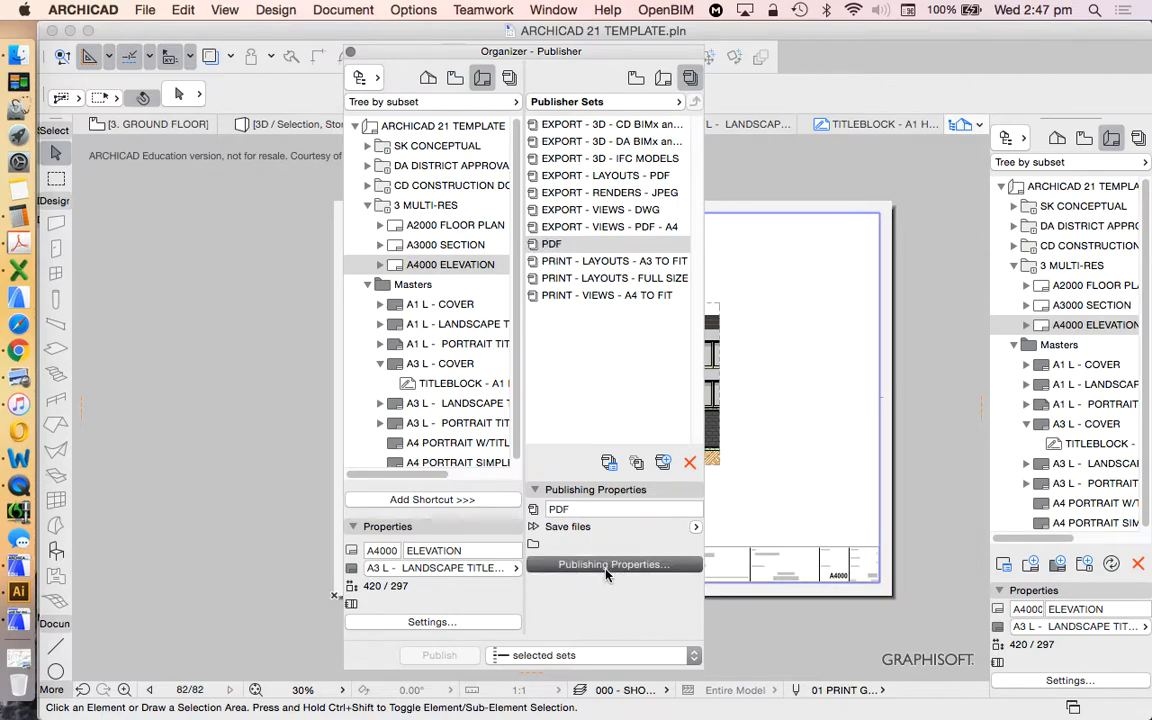
In the PDF set's properties, keep Save files and choose Create flat file structure
{"action": "left_click", "coordinate": [615, 564]}
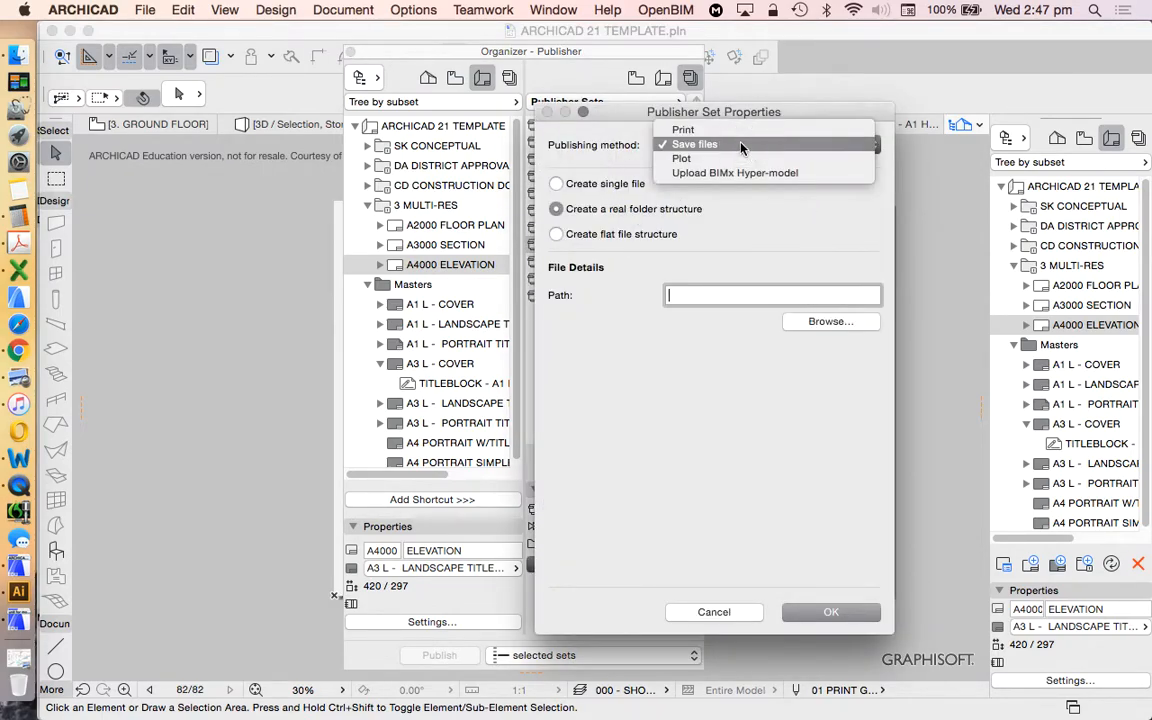
{"action": "left_click", "coordinate": [694, 144]}
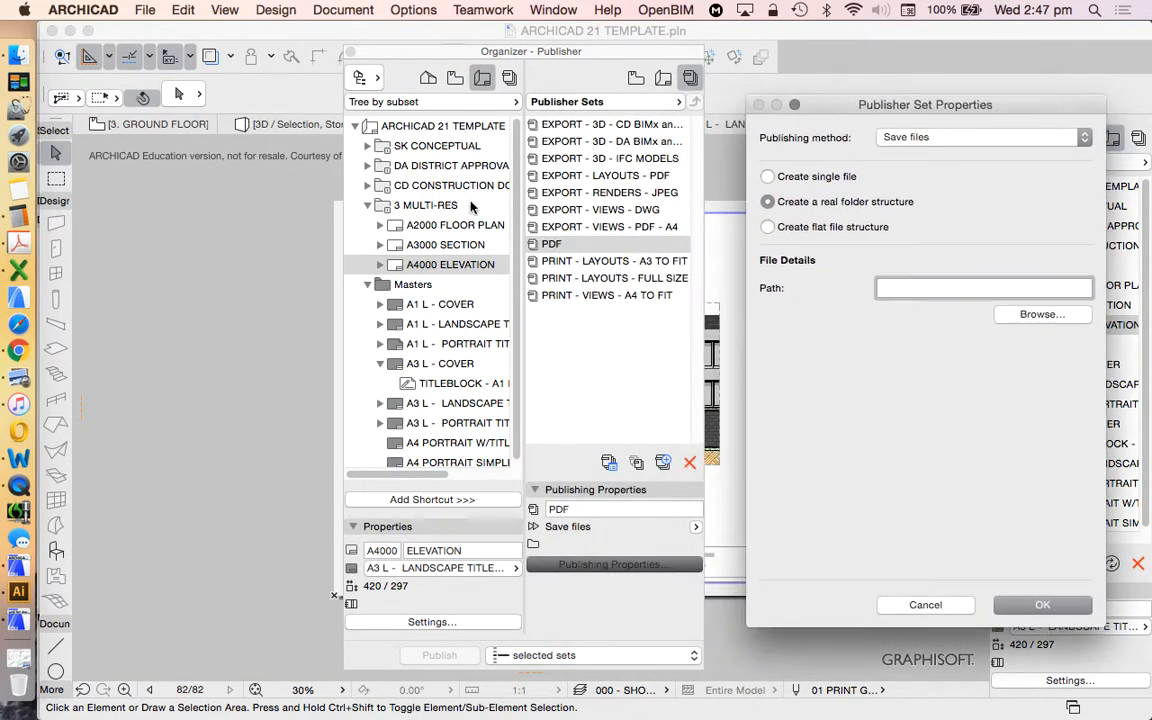
{"action": "left_click", "coordinate": [984, 288]}
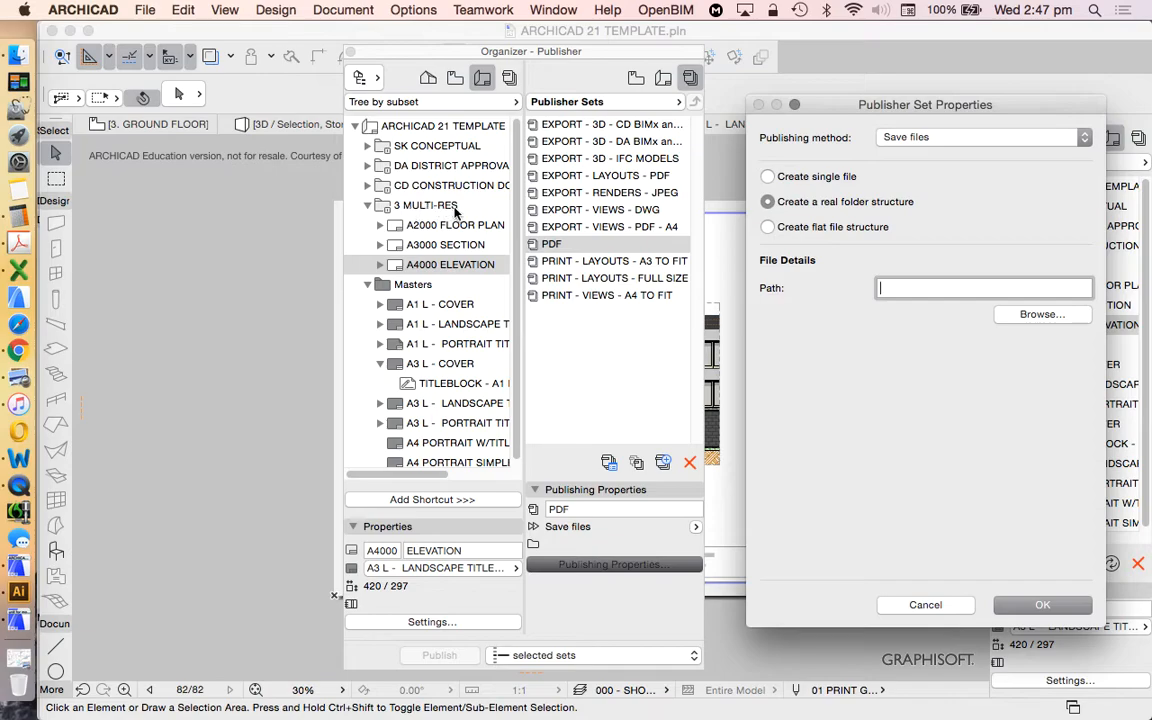
{"action": "mouse_move", "coordinate": [448, 172]}
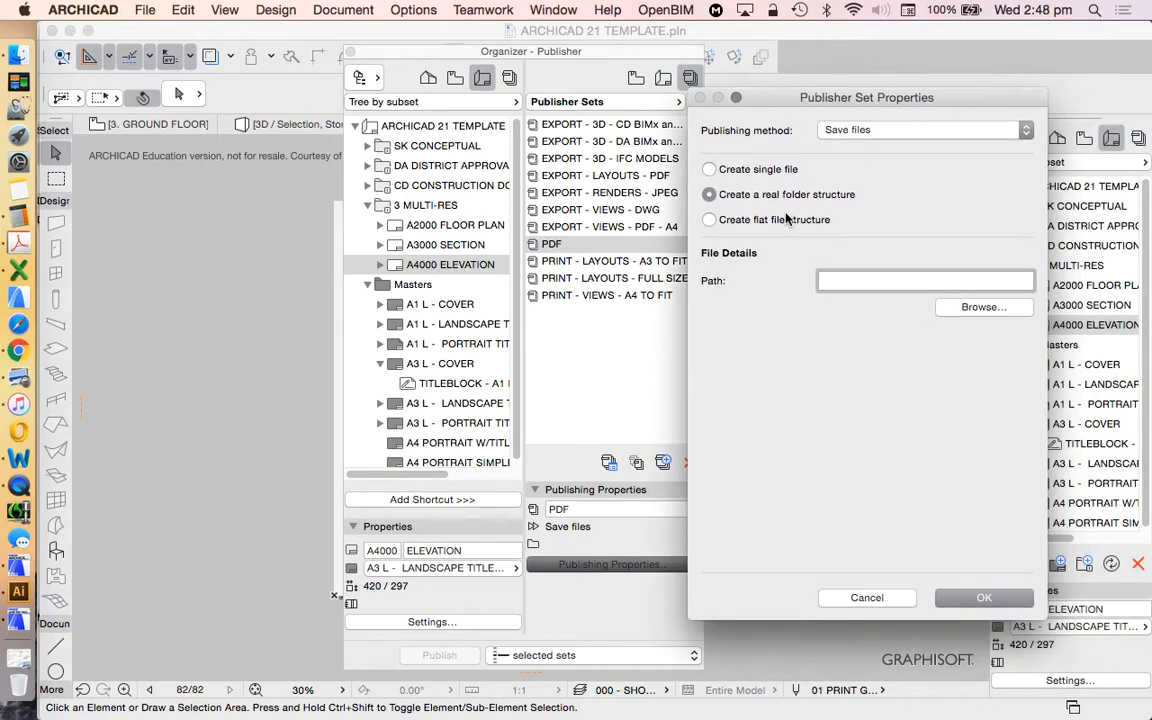
{"action": "left_click", "coordinate": [709, 219]}
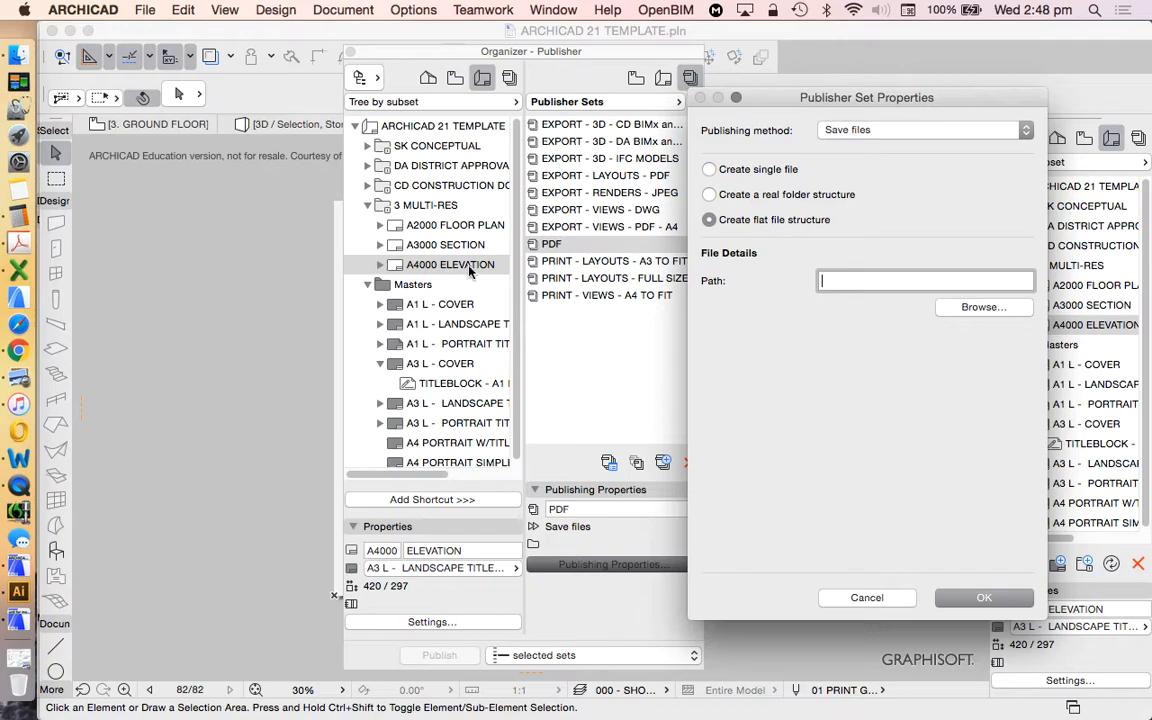
{"action": "mouse_move", "coordinate": [448, 255]}
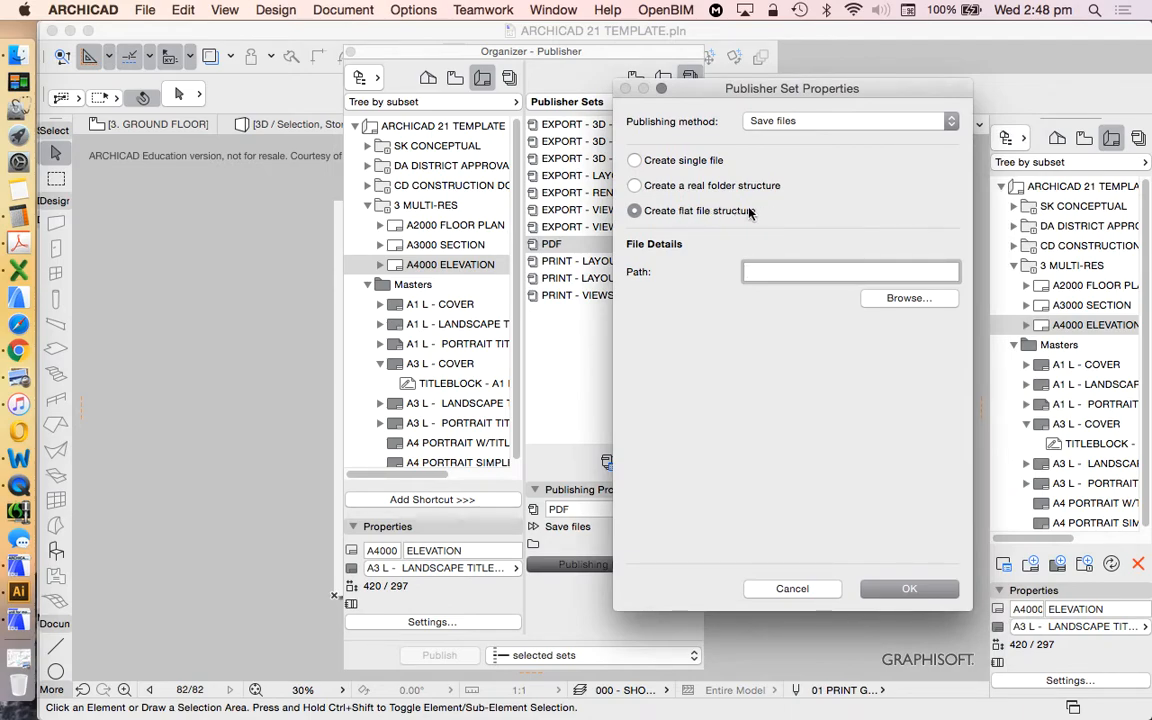
{"action": "mouse_move", "coordinate": [732, 216]}
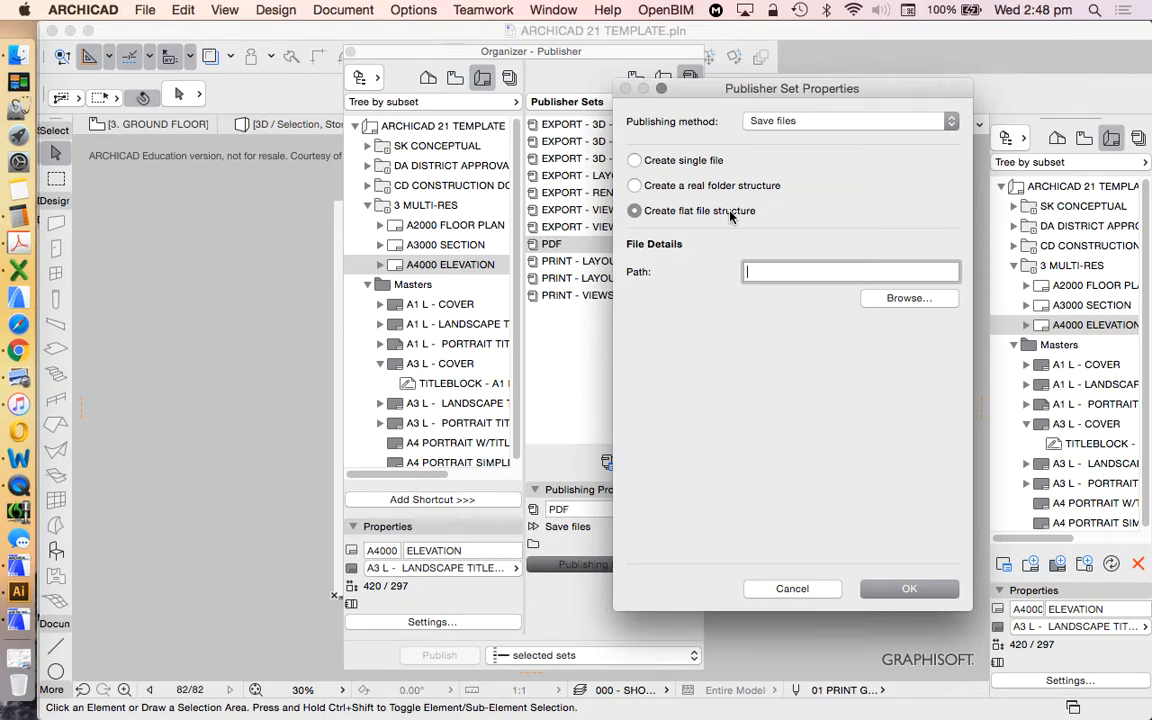
{"action": "mouse_move", "coordinate": [830, 218]}
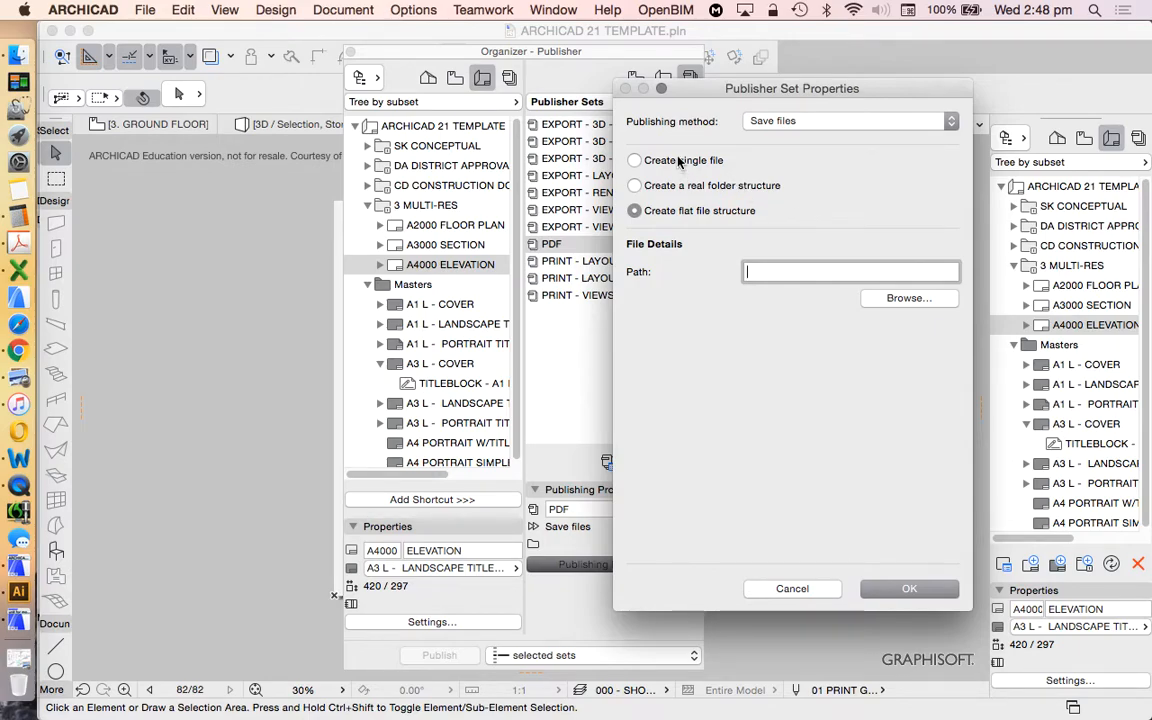
Publish to one single file on the Desktop, info set undefined, format PDF
{"action": "left_click", "coordinate": [634, 160]}
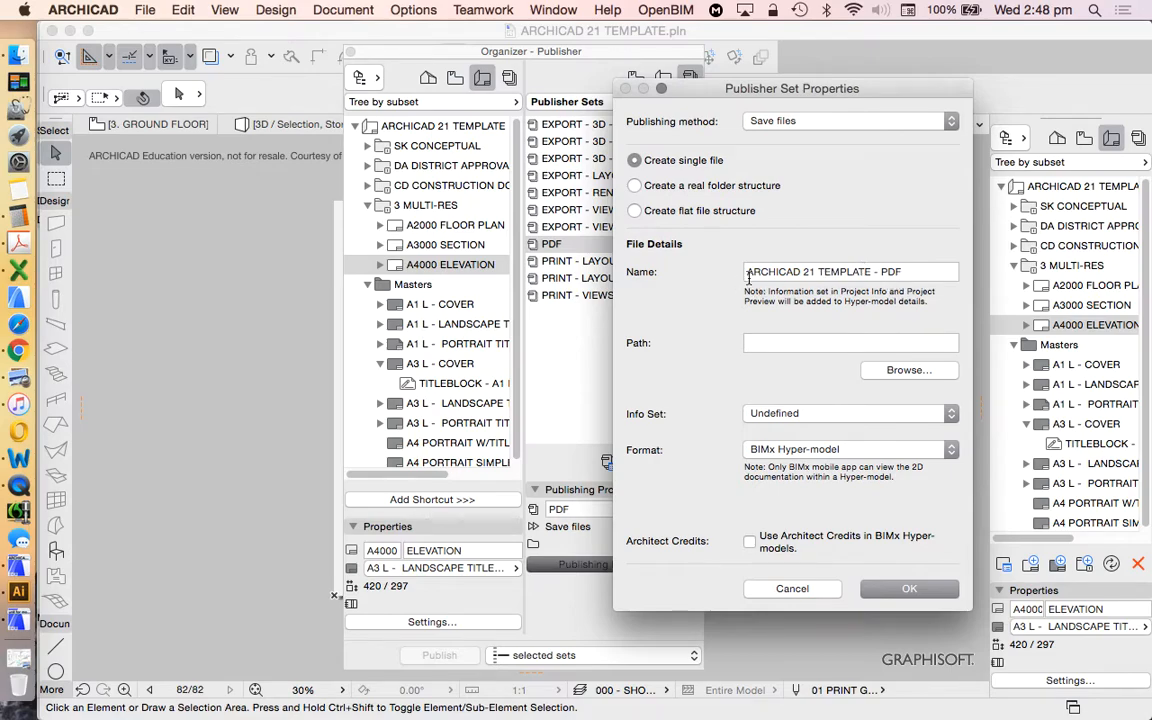
{"action": "mouse_move", "coordinate": [872, 294]}
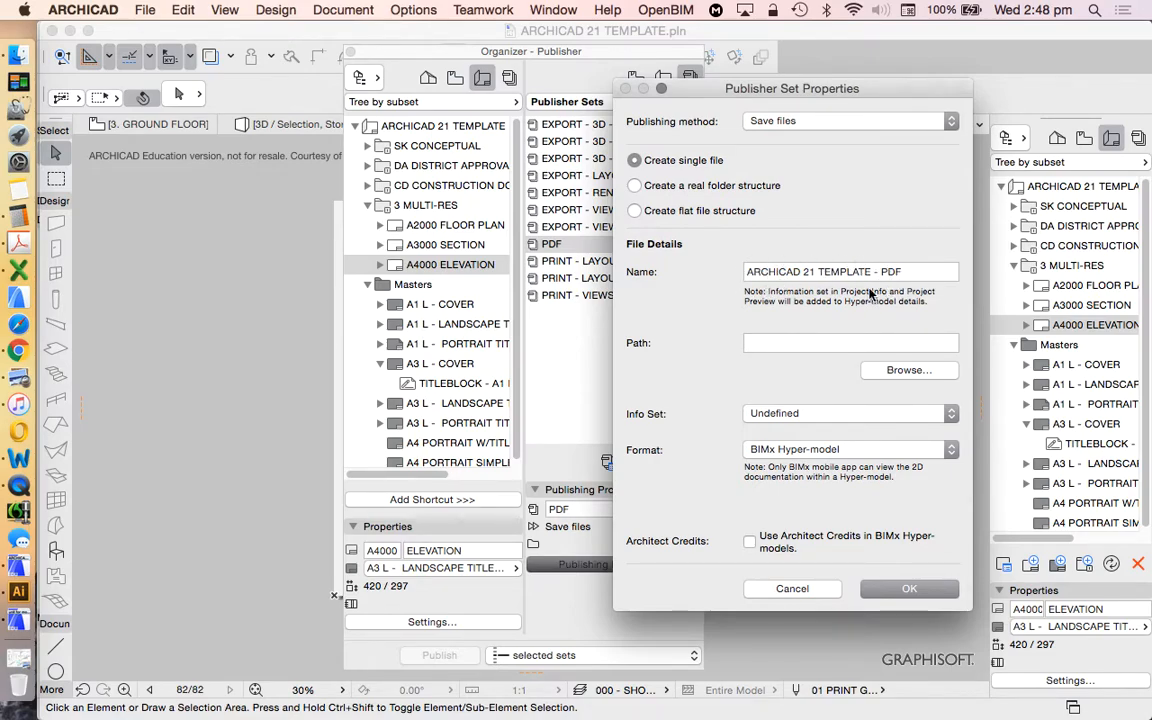
{"action": "mouse_move", "coordinate": [758, 331]}
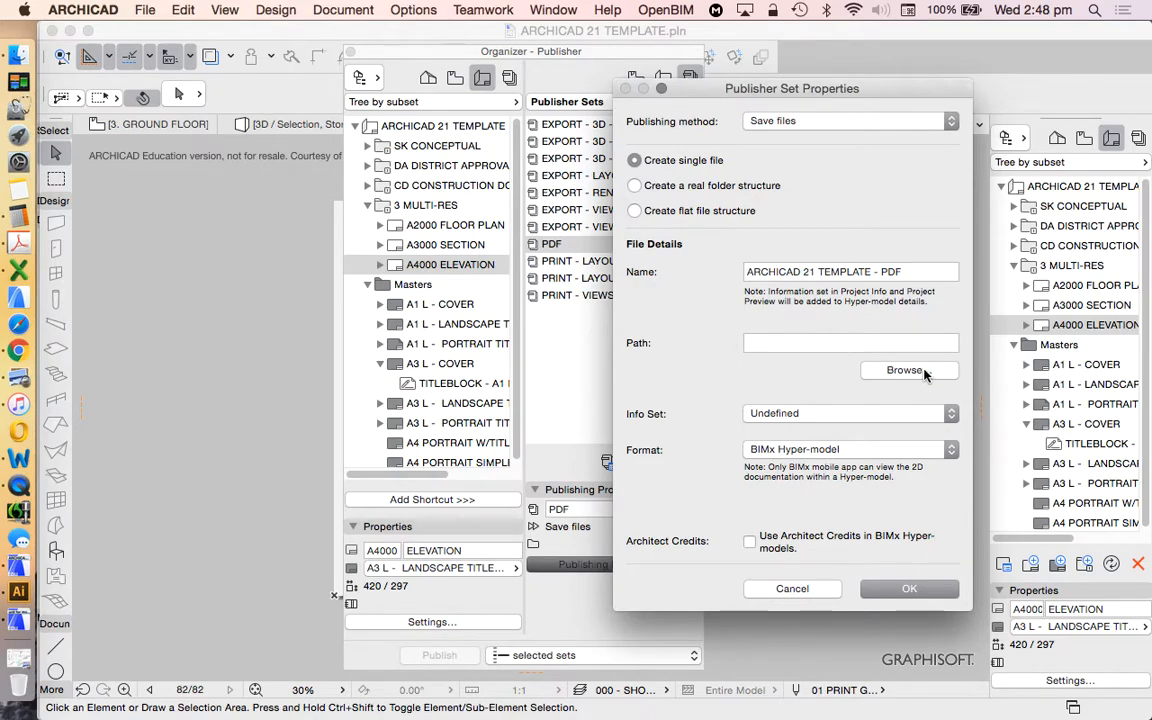
{"action": "left_click", "coordinate": [909, 370]}
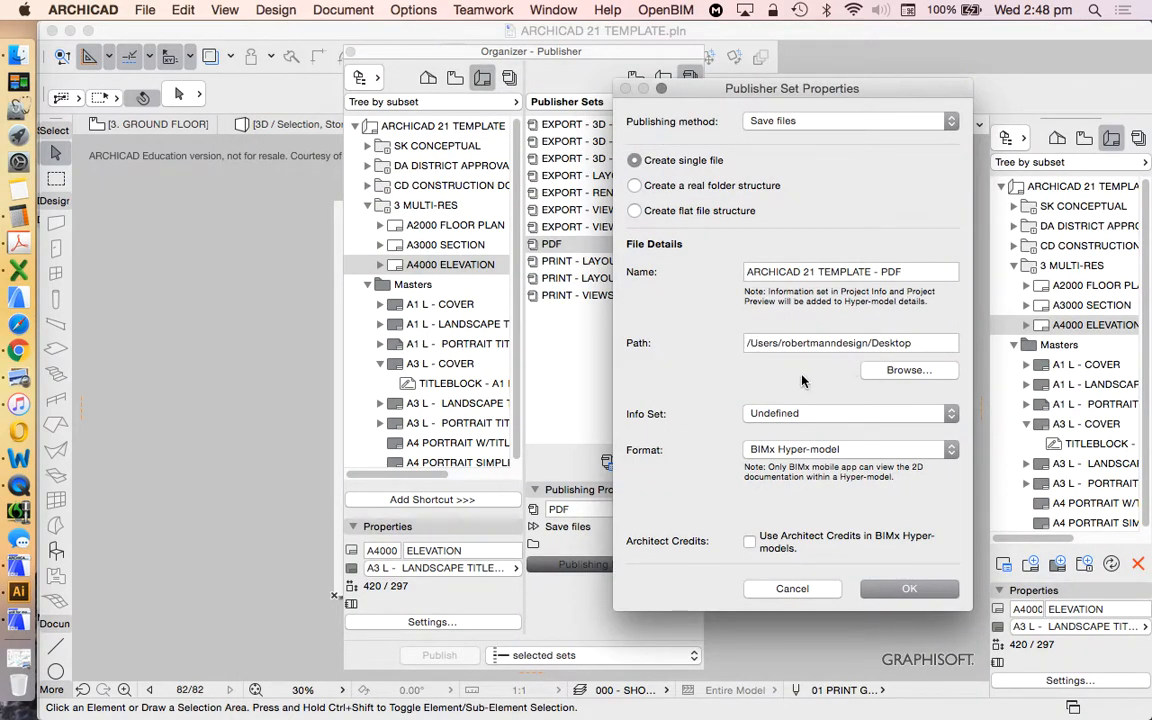
{"action": "mouse_move", "coordinate": [827, 414]}
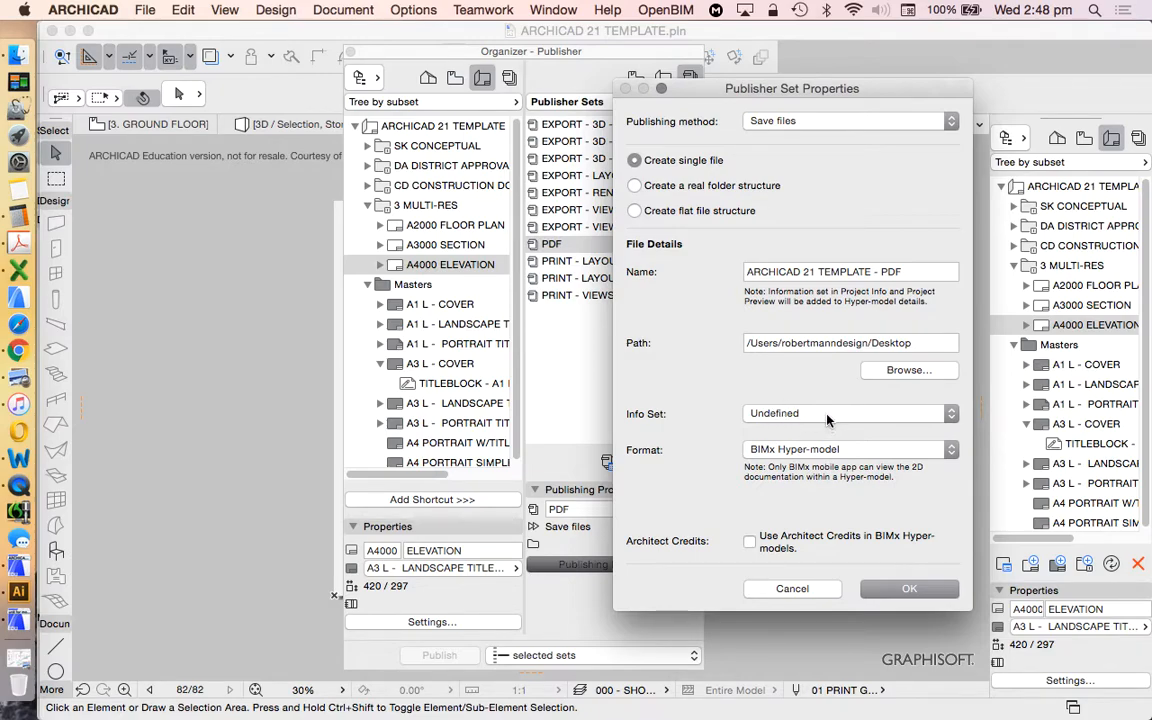
{"action": "left_click", "coordinate": [850, 413]}
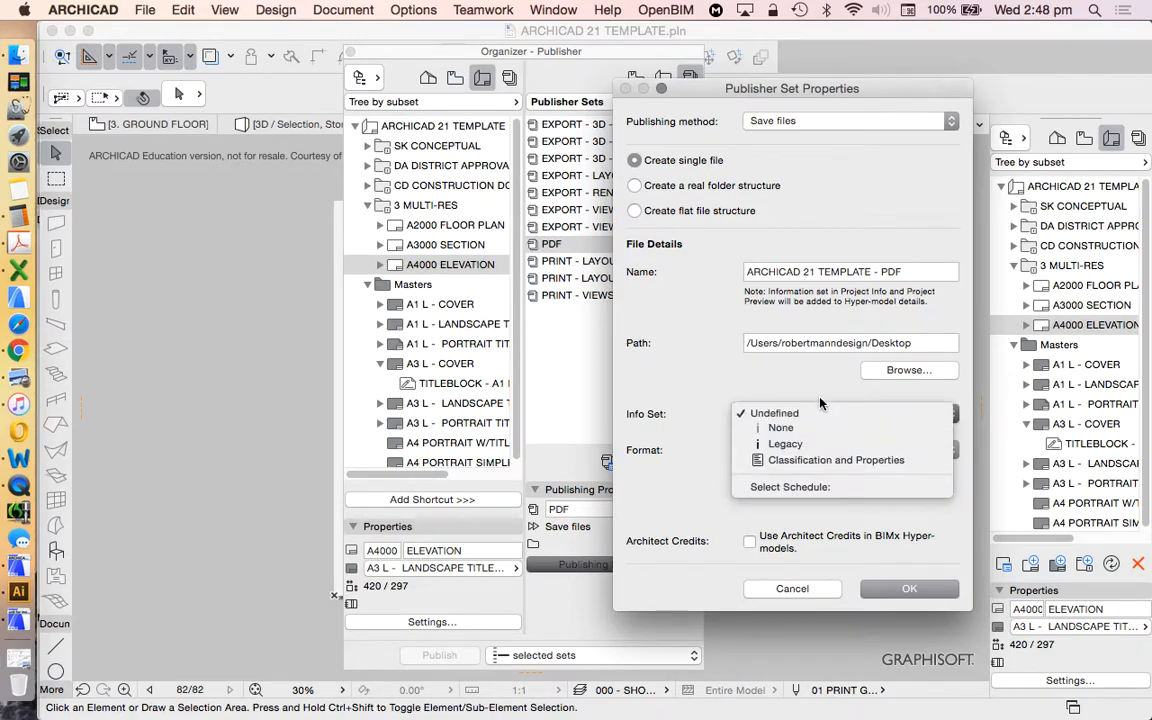
{"action": "left_click", "coordinate": [804, 413]}
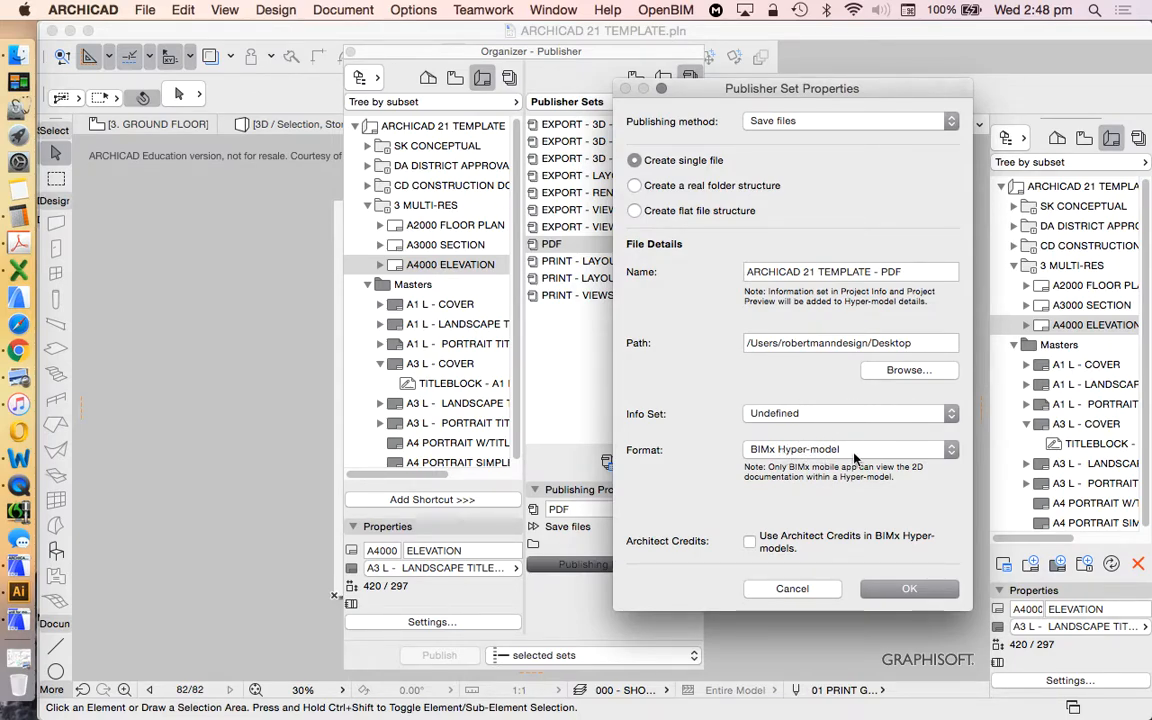
{"action": "left_click", "coordinate": [849, 449]}
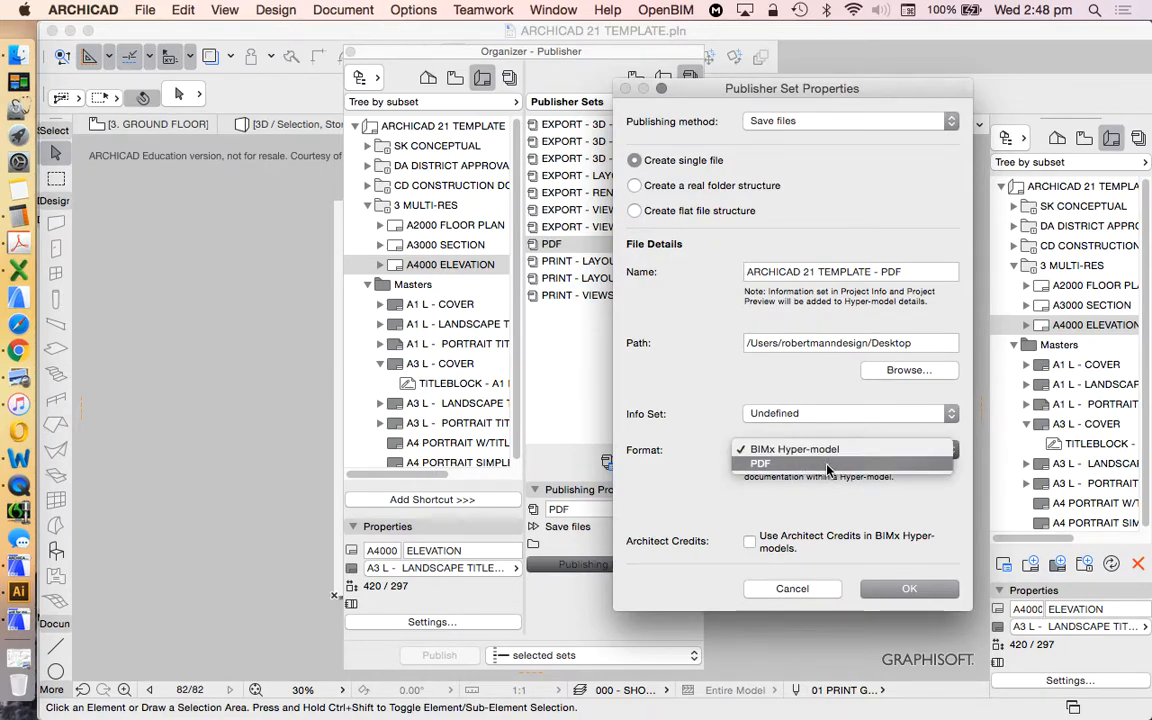
{"action": "left_click", "coordinate": [761, 463]}
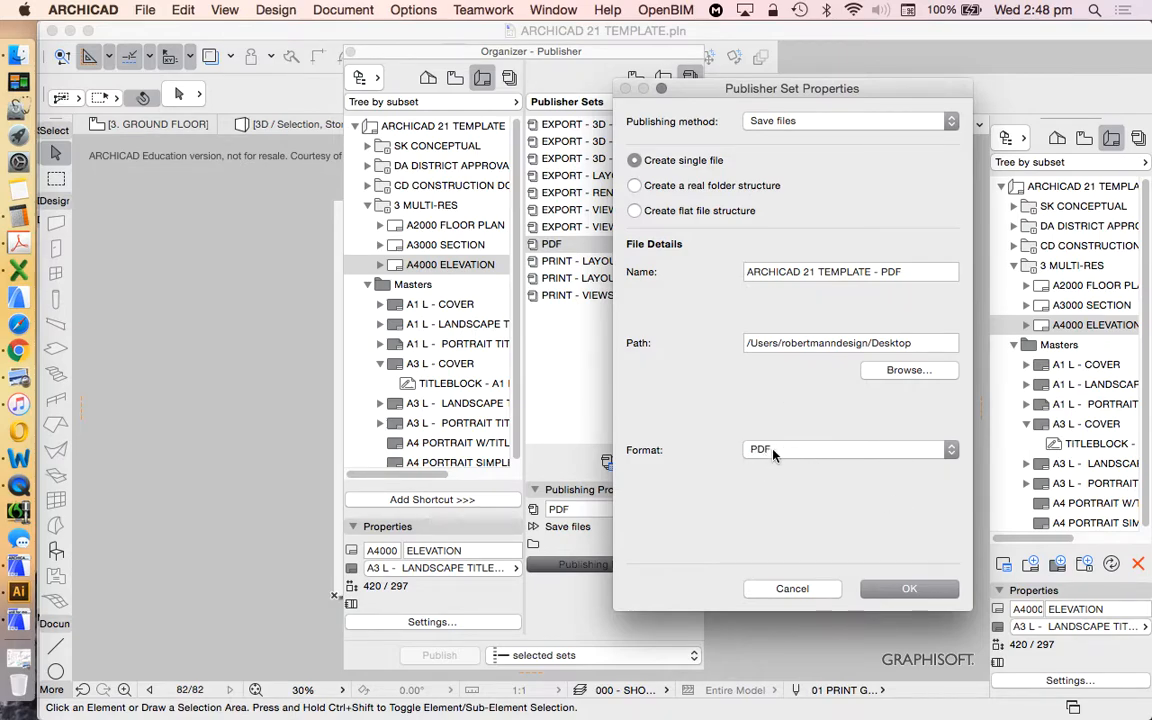
{"action": "mouse_move", "coordinate": [730, 401]}
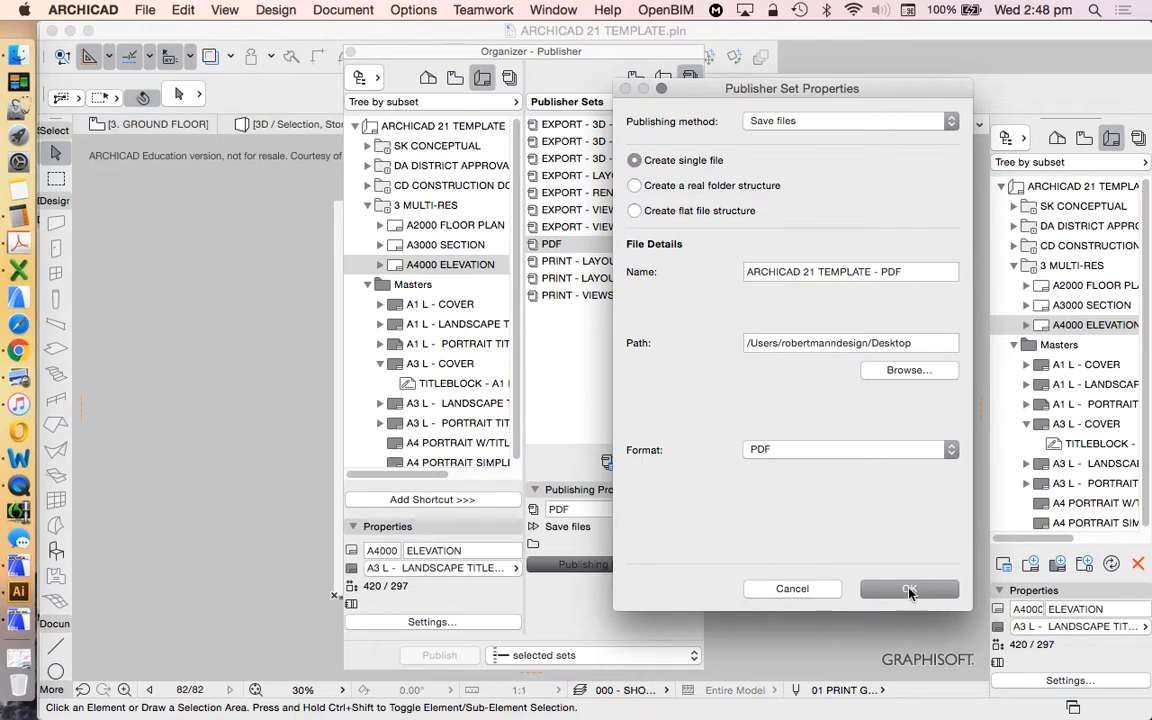
Confirm the set properties and add layouts A2000, A3000 and A4000 to the PDF set
{"action": "left_click", "coordinate": [909, 589]}
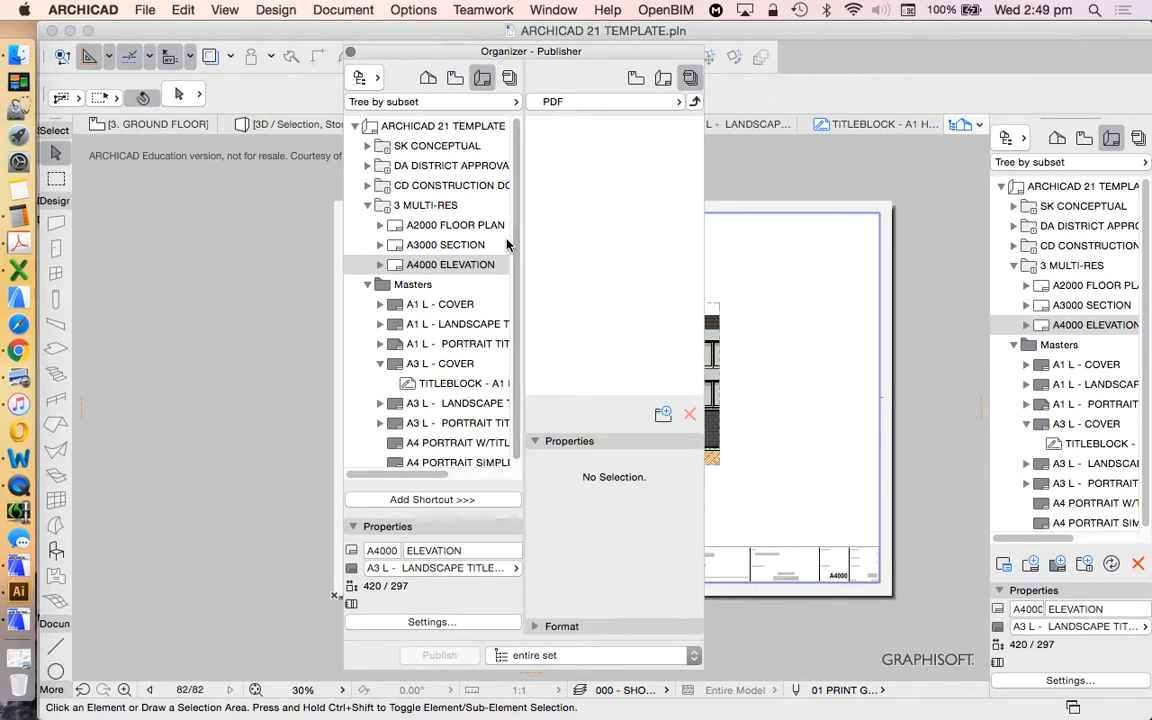
{"action": "left_click", "coordinate": [440, 224]}
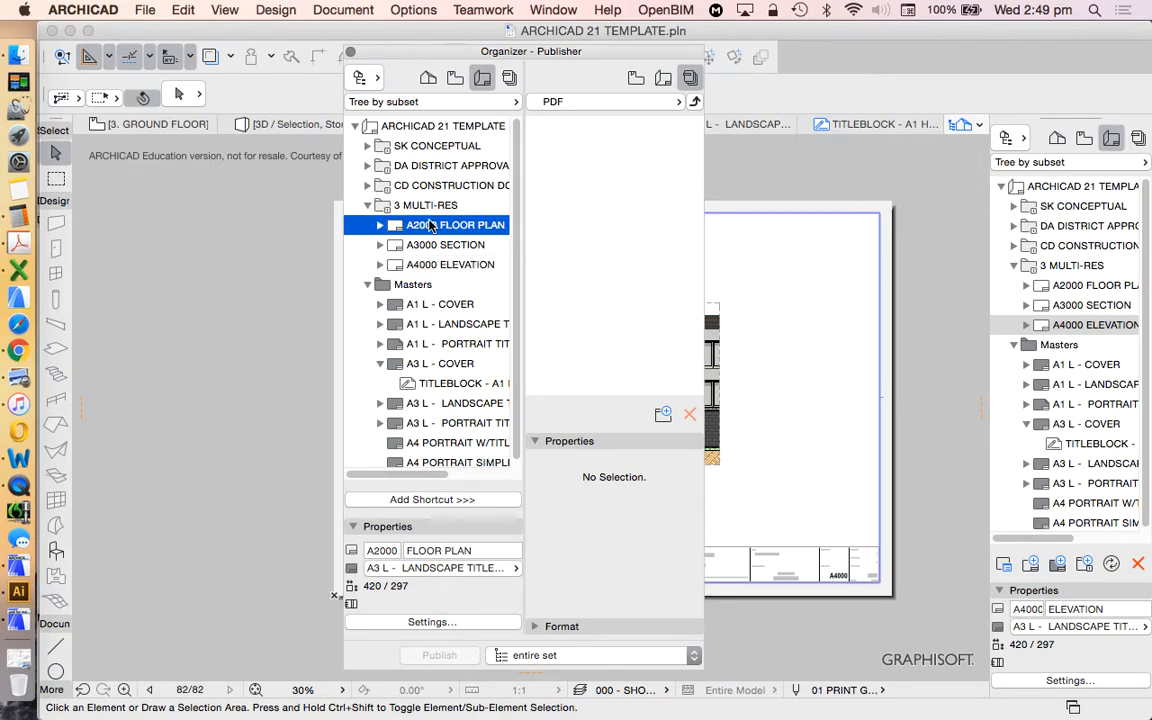
{"action": "mouse_move", "coordinate": [433, 264]}
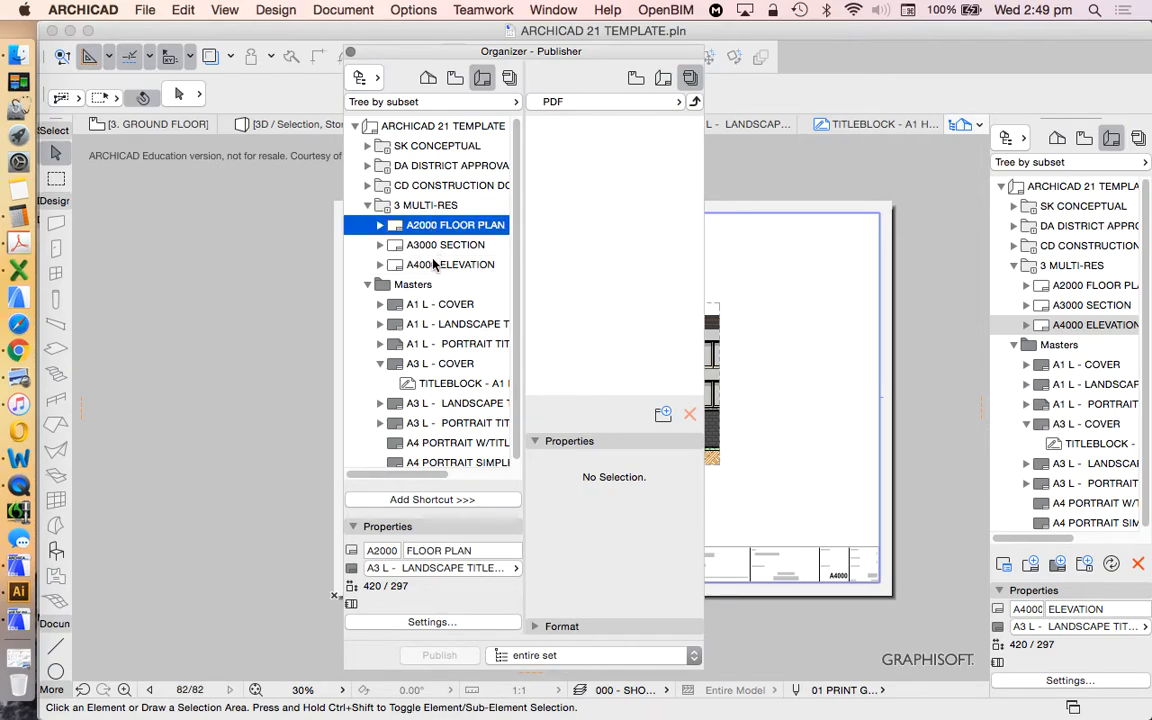
{"action": "left_click", "coordinate": [448, 264]}
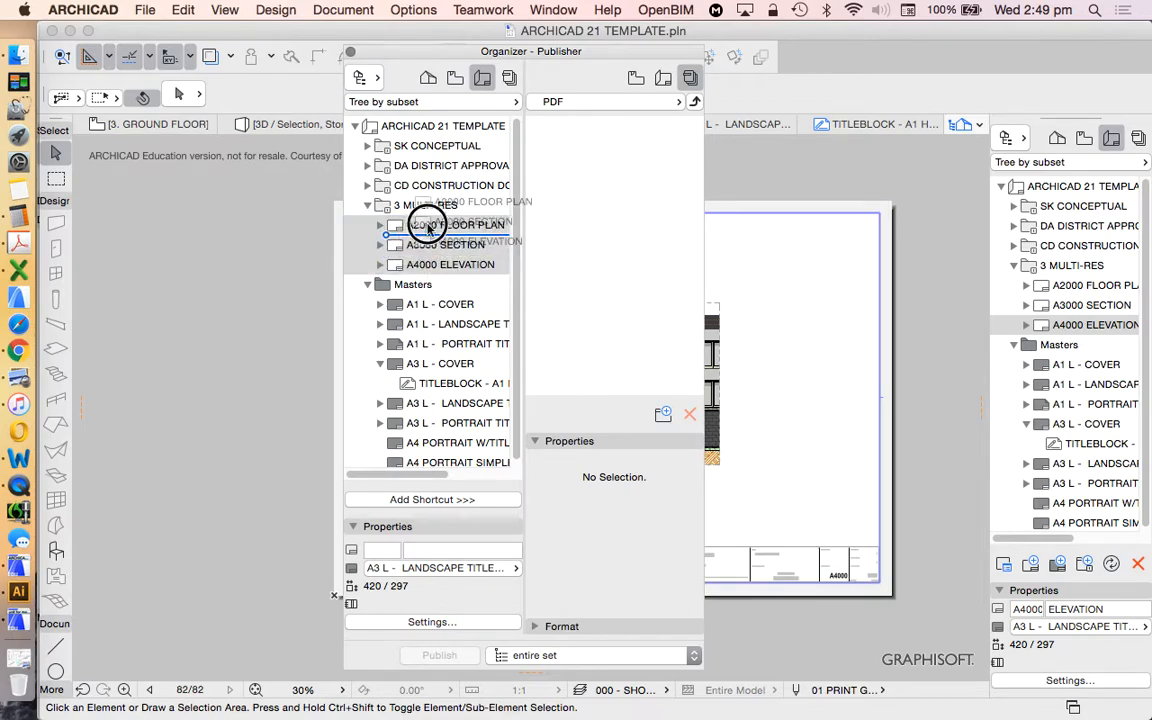
{"action": "left_click", "coordinate": [453, 224]}
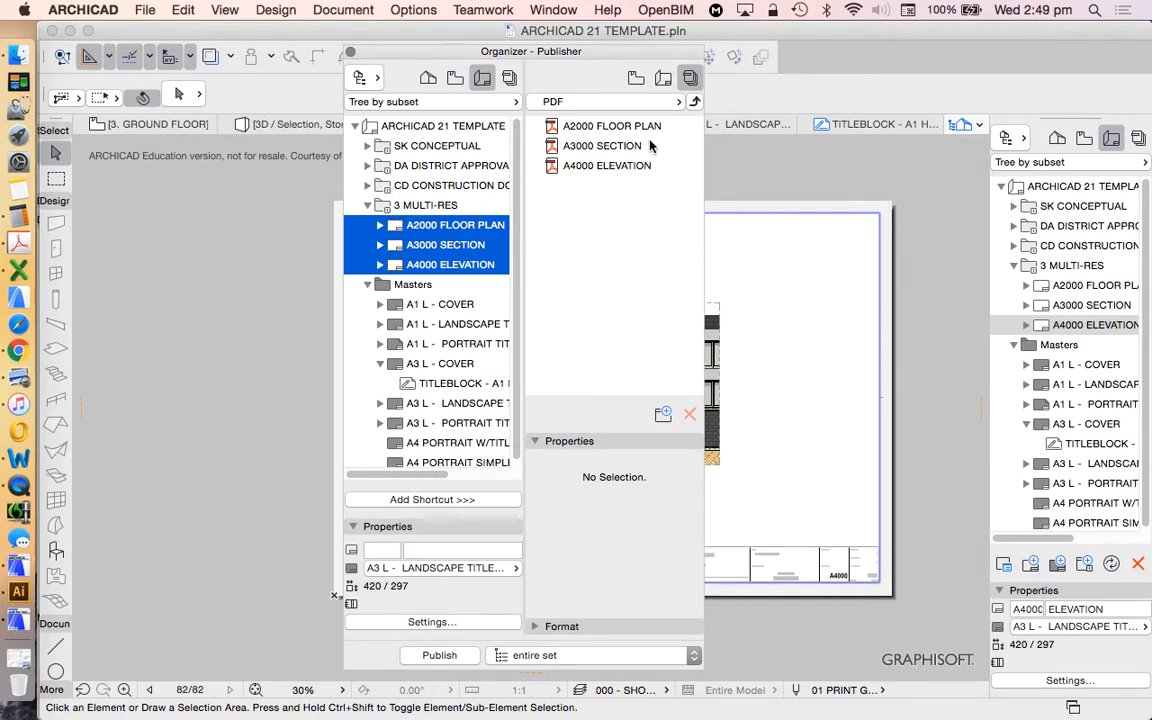
Publish only the selected floor plan, section and elevation items, then dismiss the report
{"action": "left_click", "coordinate": [611, 125]}
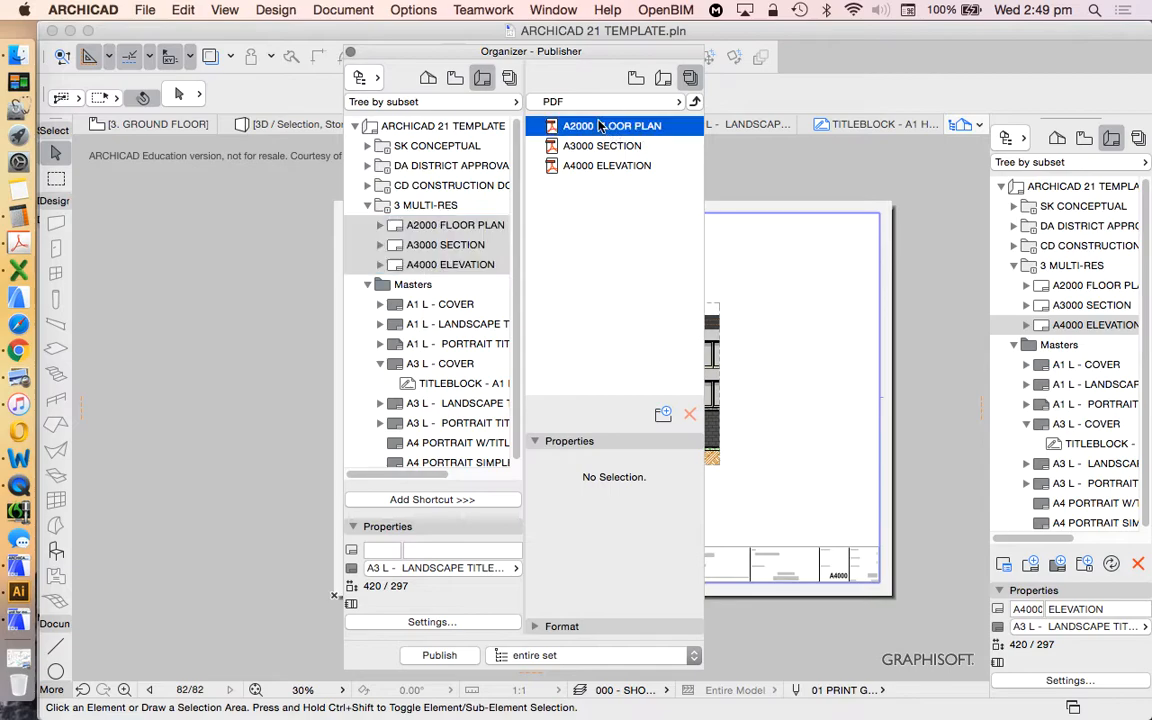
{"action": "left_click", "coordinate": [611, 125]}
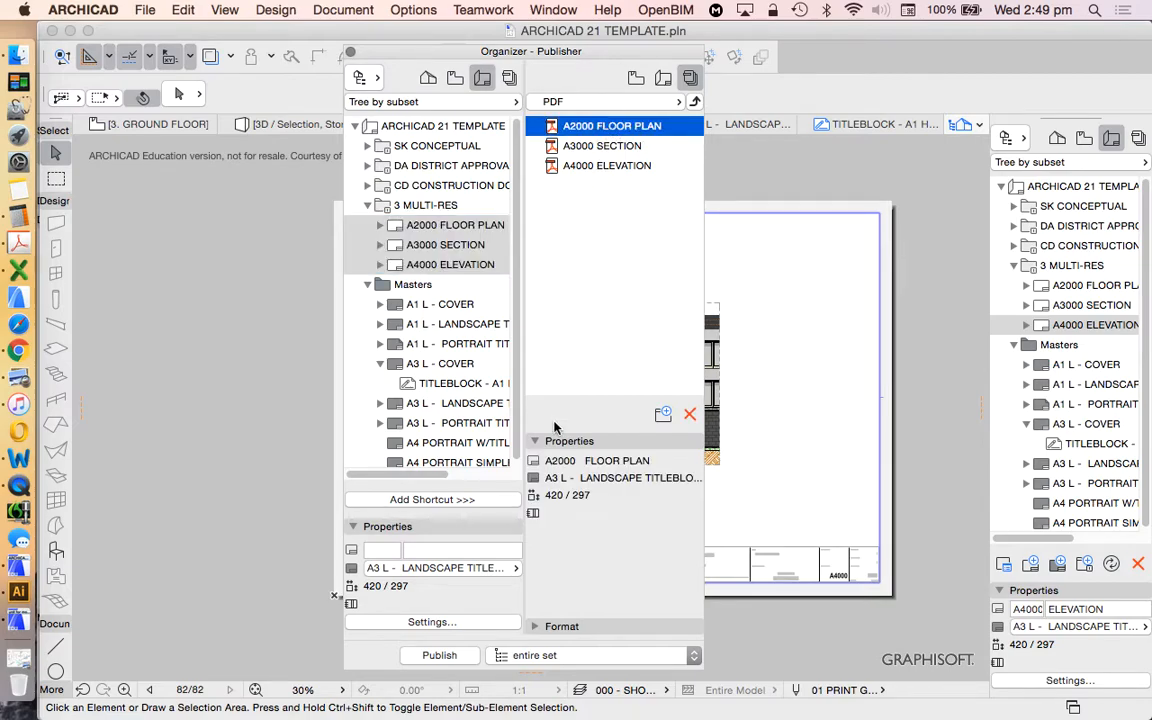
{"action": "mouse_move", "coordinate": [490, 656]}
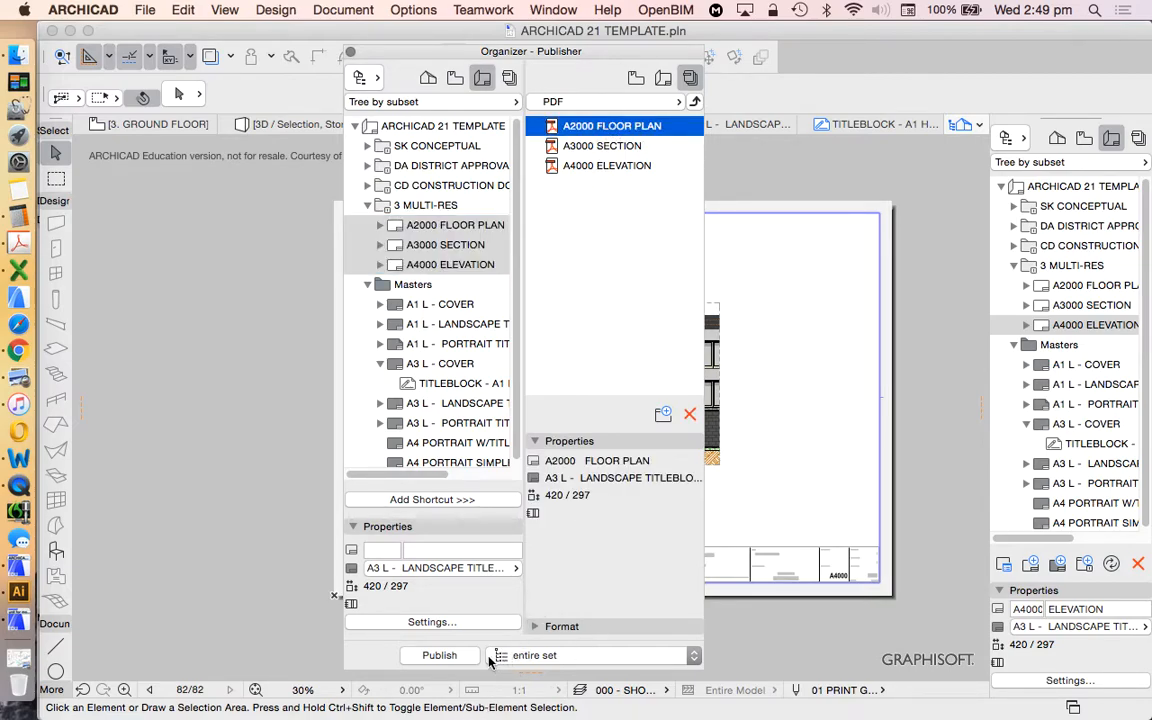
{"action": "left_click", "coordinate": [592, 656]}
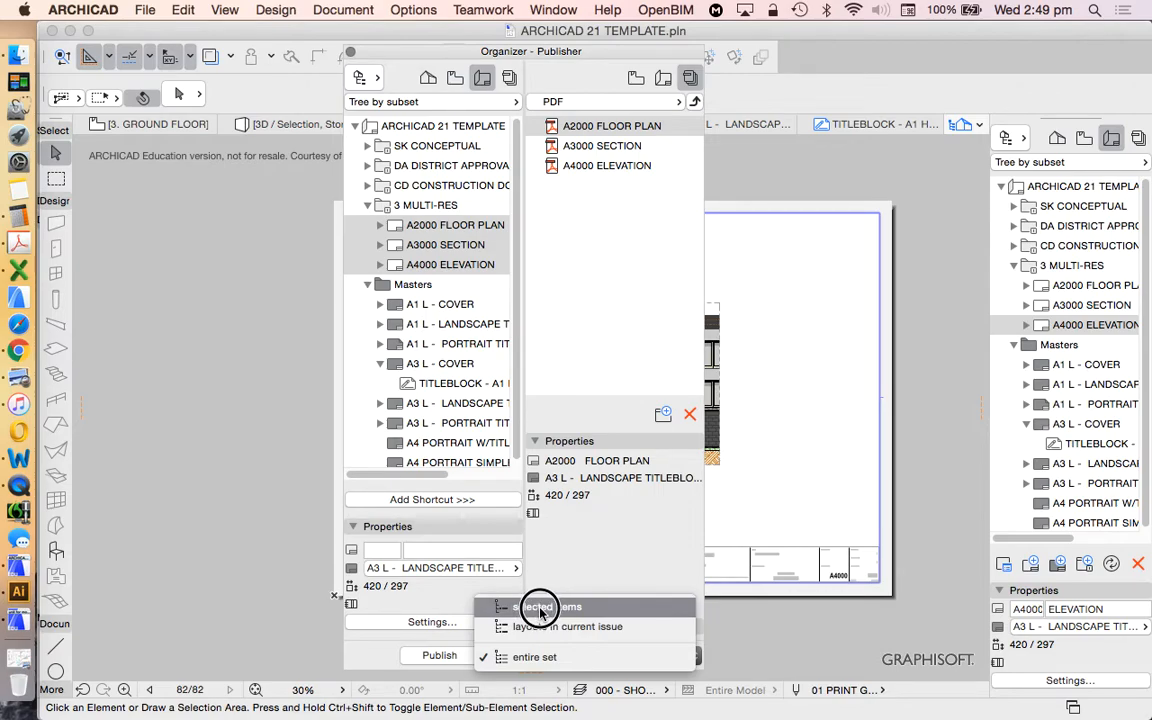
{"action": "left_click", "coordinate": [534, 606]}
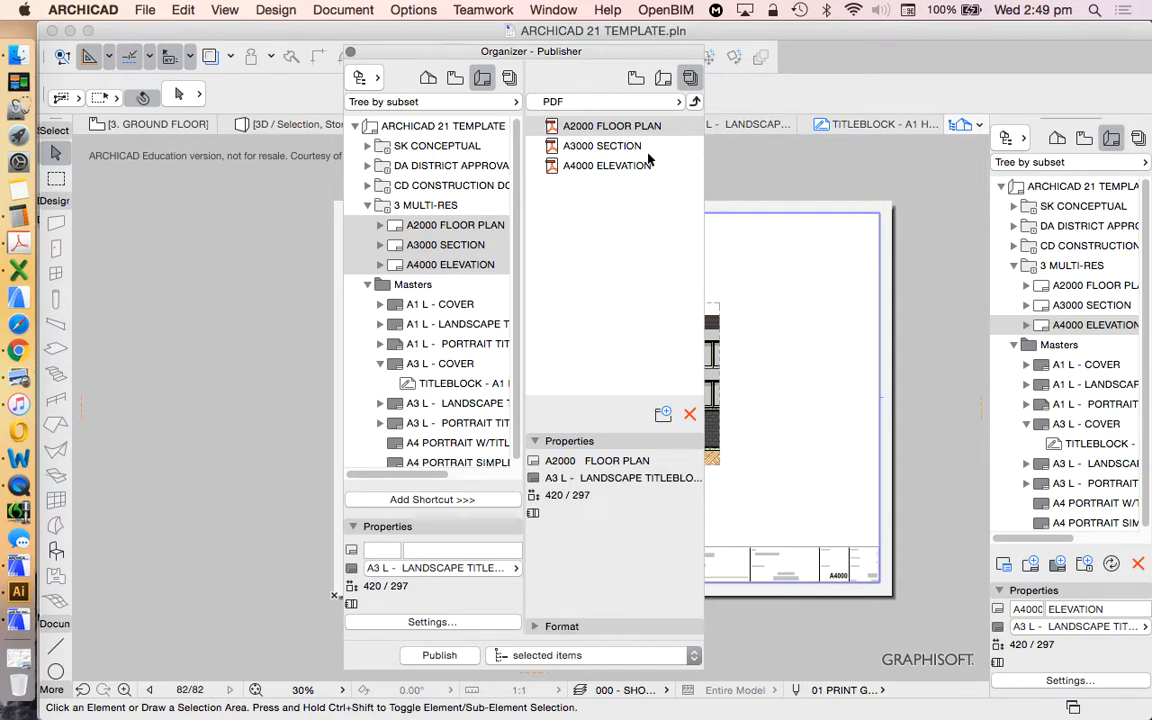
{"action": "mouse_move", "coordinate": [595, 170]}
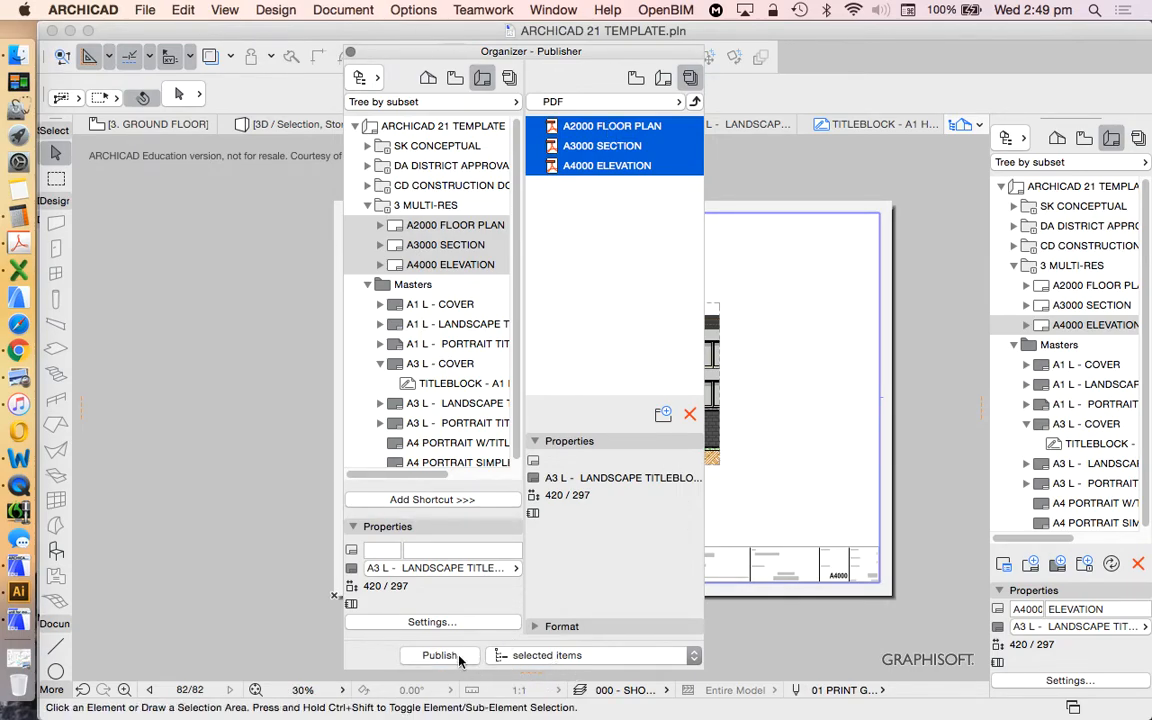
{"action": "left_click", "coordinate": [440, 655]}
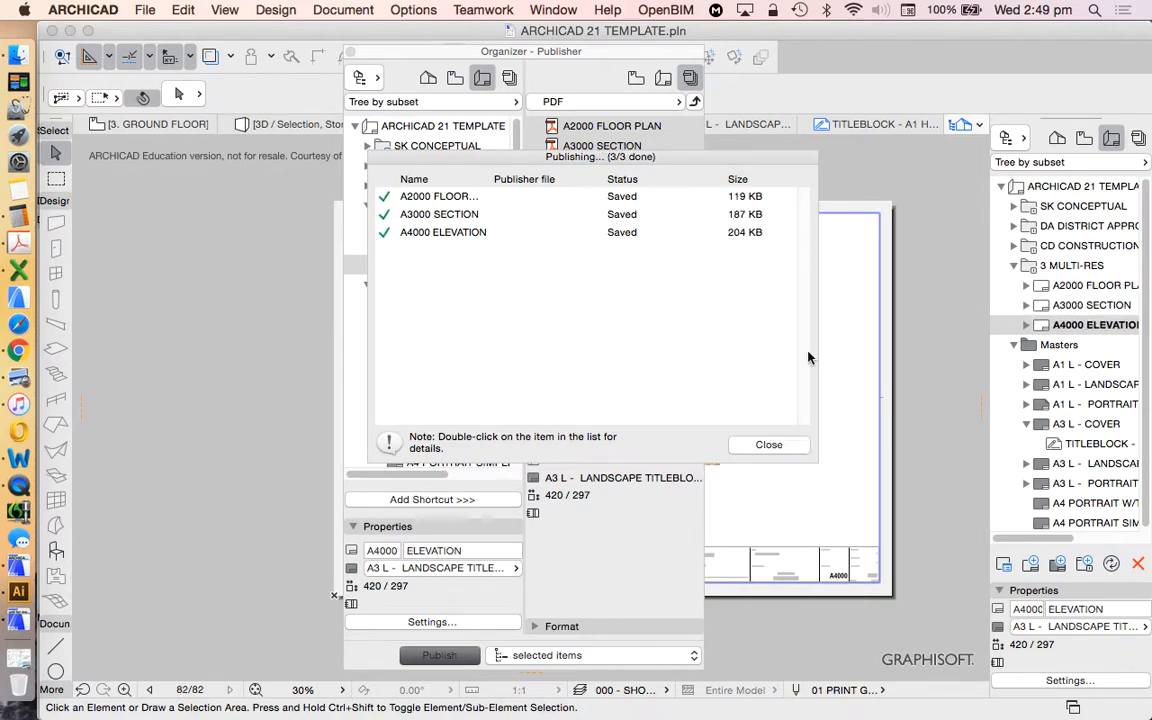
{"action": "left_click", "coordinate": [768, 445]}
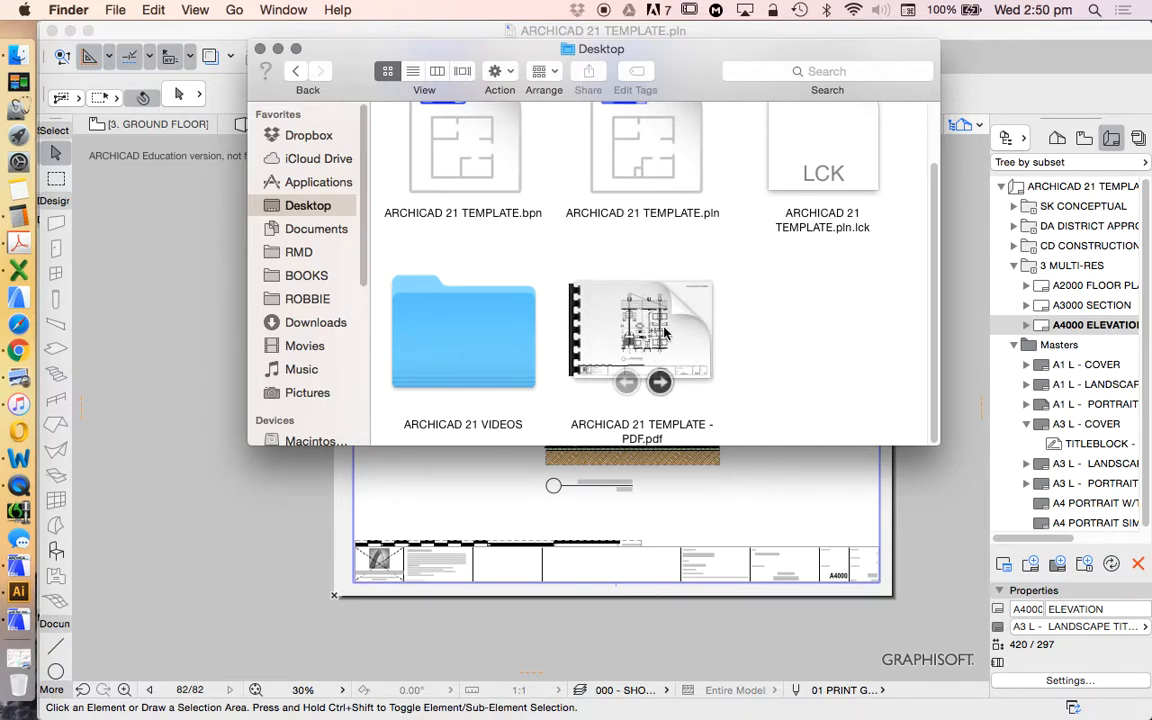
Open the published PDF from the desktop and scroll to page 3, the West Elevation
{"action": "left_click", "coordinate": [642, 335]}
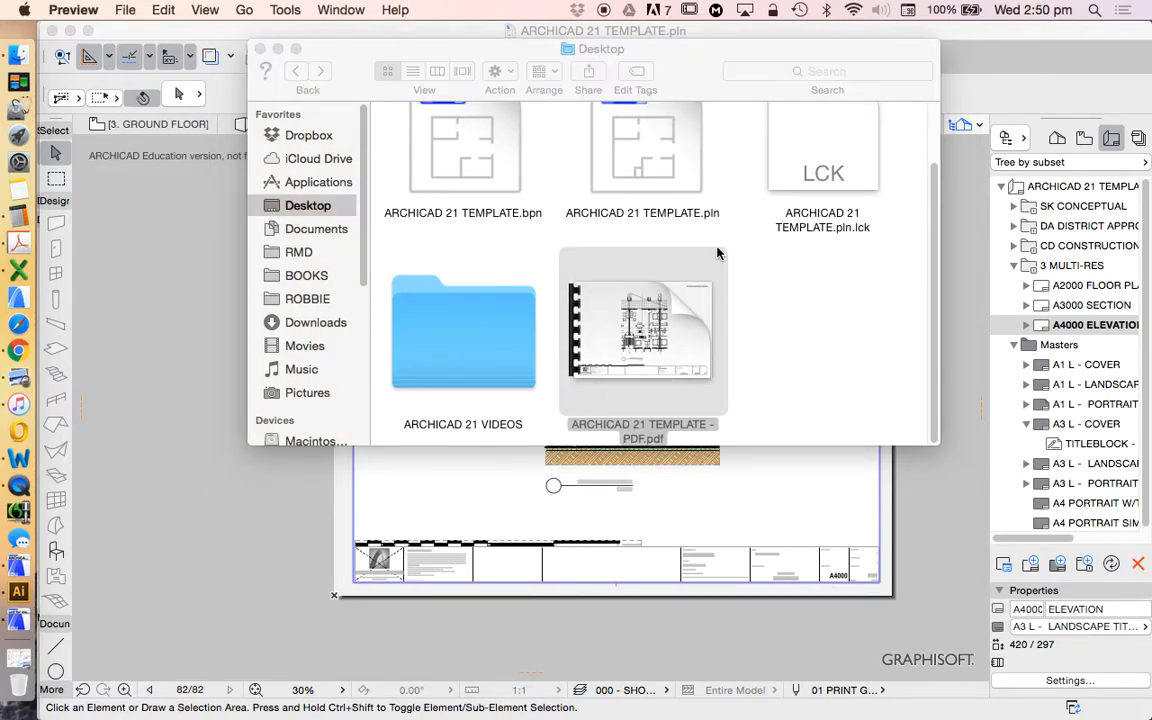
{"action": "double_click", "coordinate": [642, 333]}
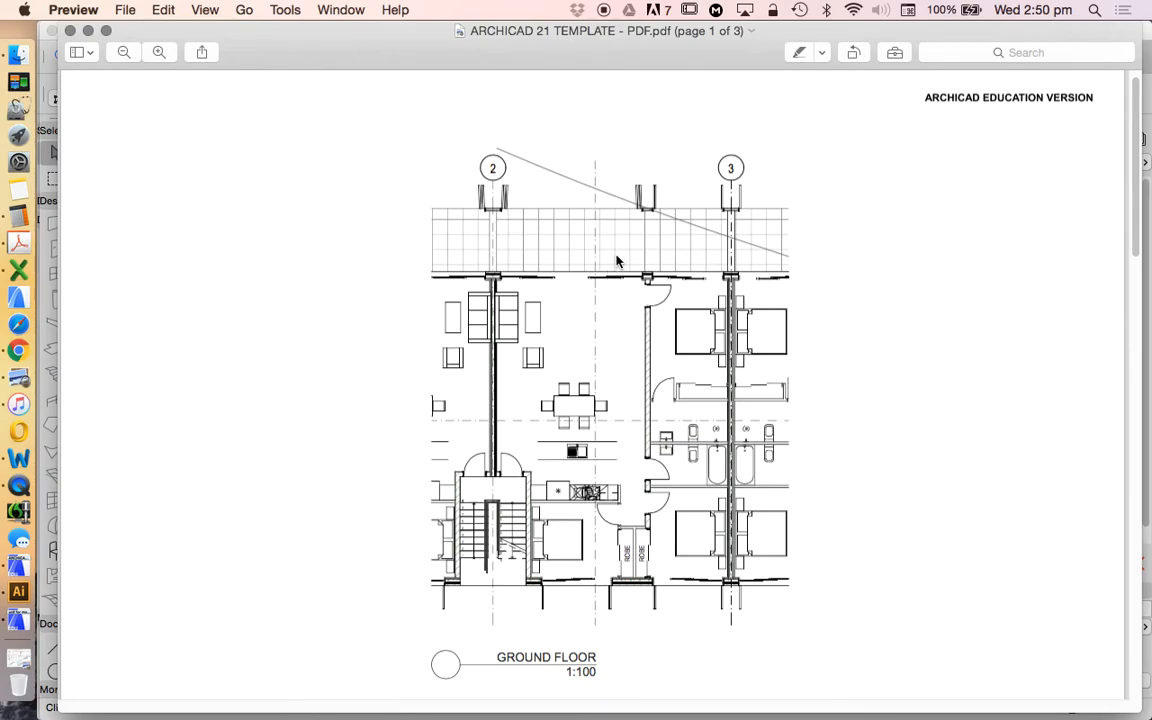
{"action": "scroll", "scroll_direction": "down", "scroll_amount": 3}
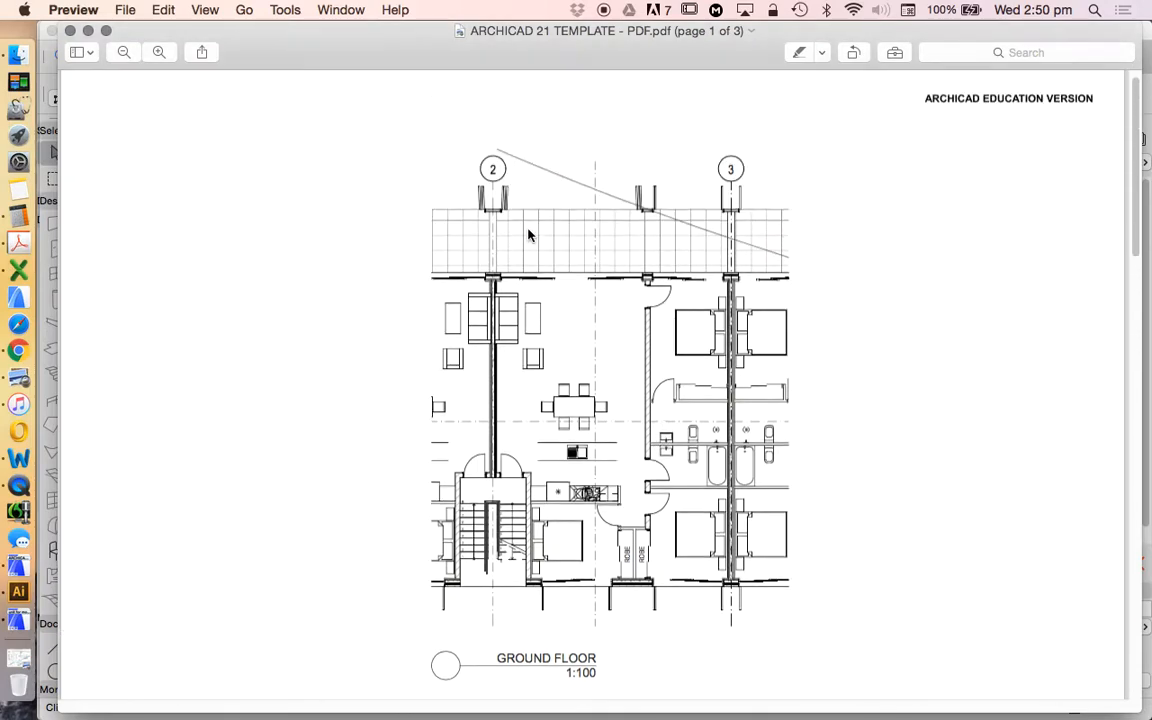
{"action": "mouse_move", "coordinate": [262, 76]}
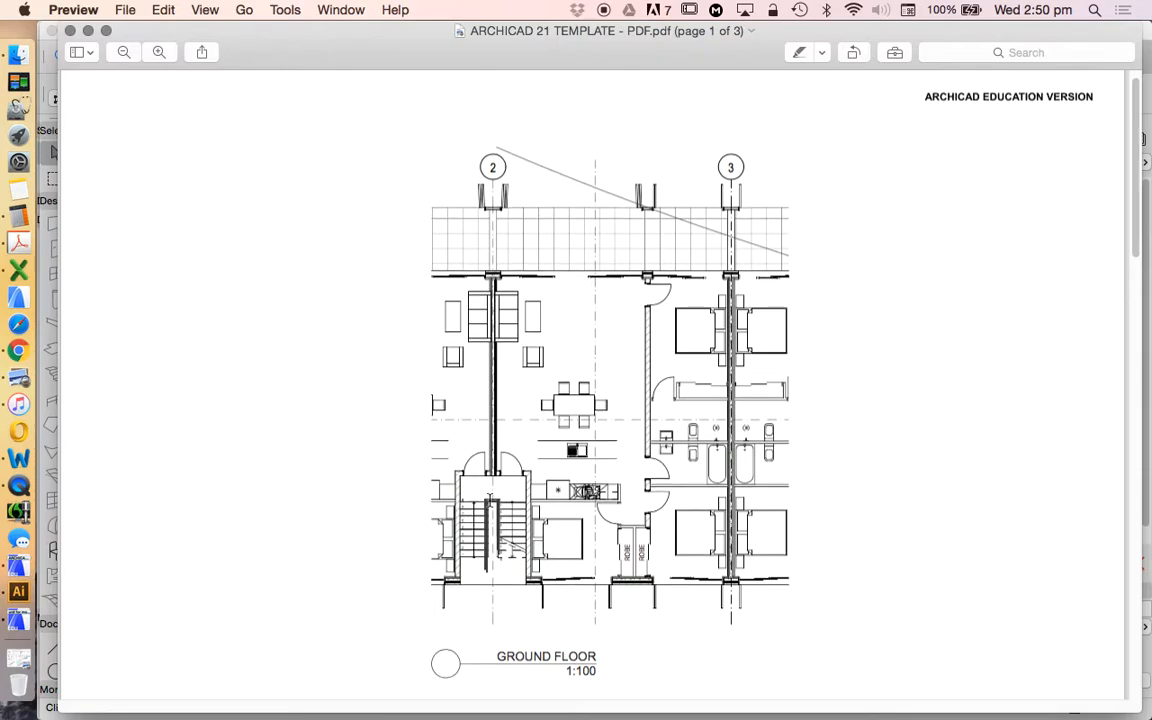
{"action": "scroll", "scroll_direction": "down", "scroll_amount": 3}
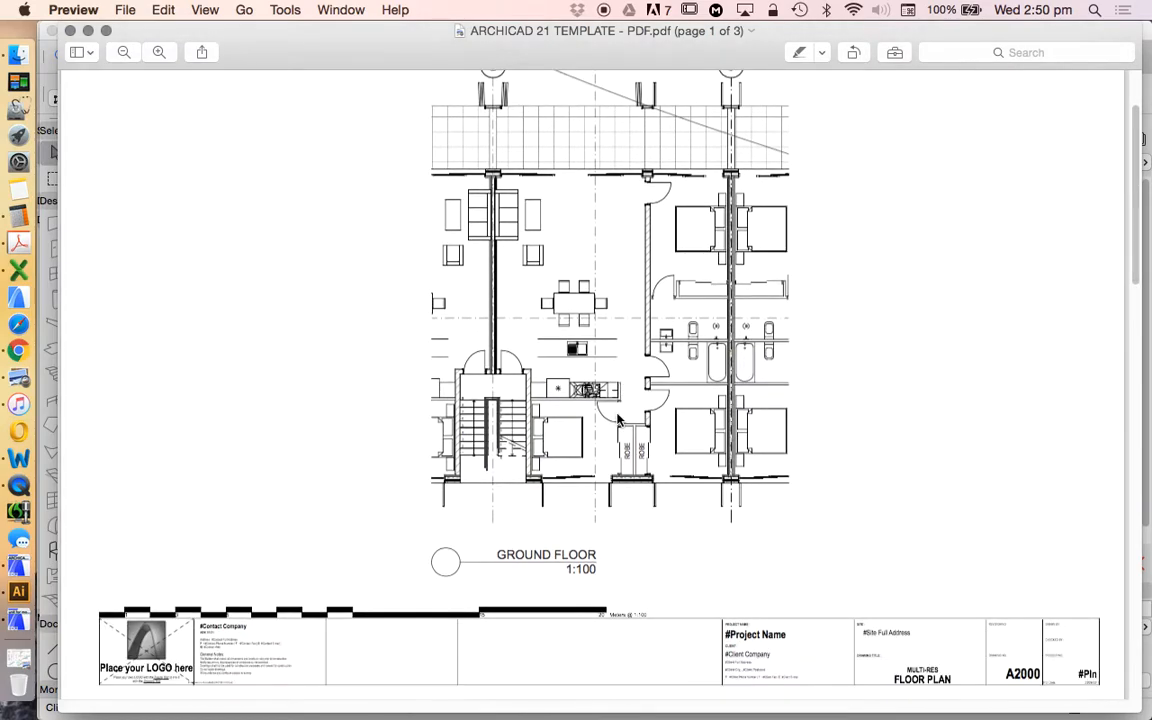
{"action": "scroll", "scroll_direction": "down", "scroll_amount": 3}
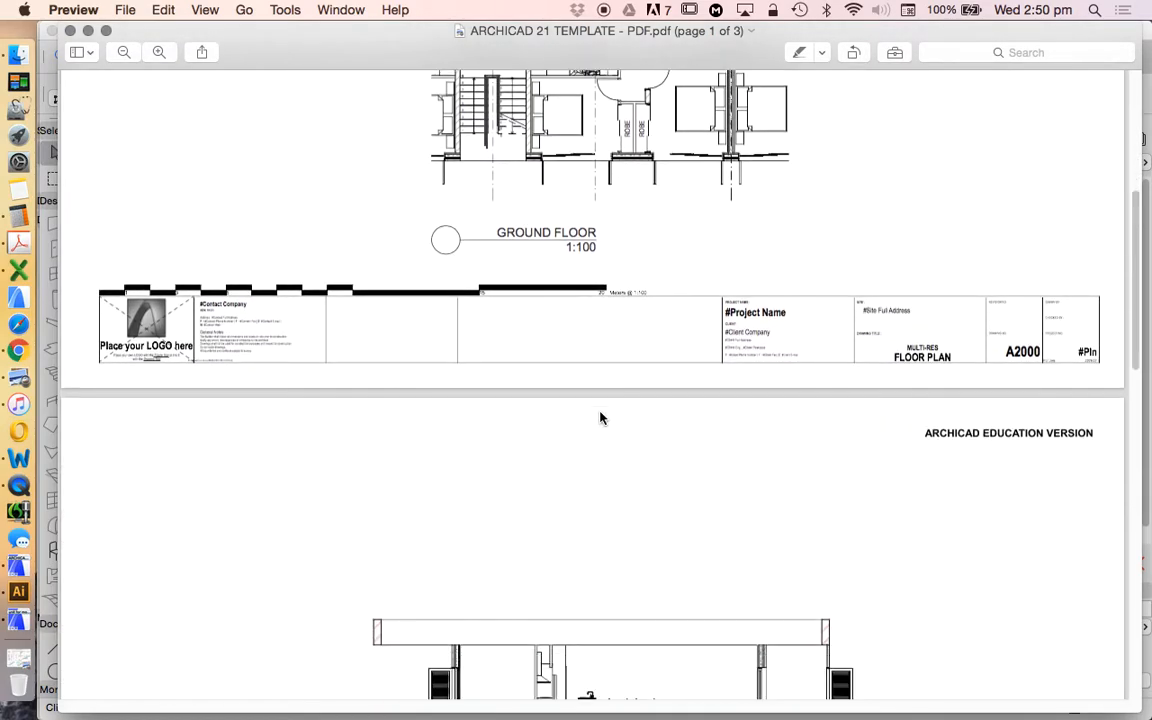
{"action": "scroll", "scroll_direction": "down", "scroll_amount": 3}
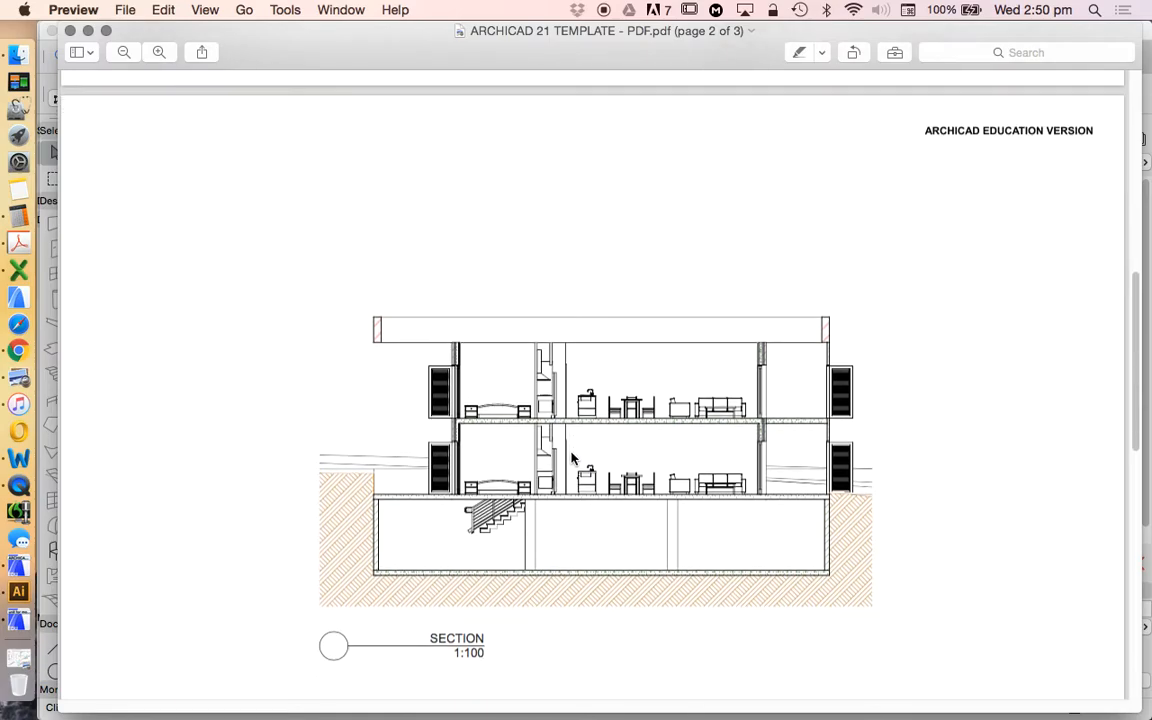
{"action": "scroll", "scroll_direction": "down", "scroll_amount": 3}
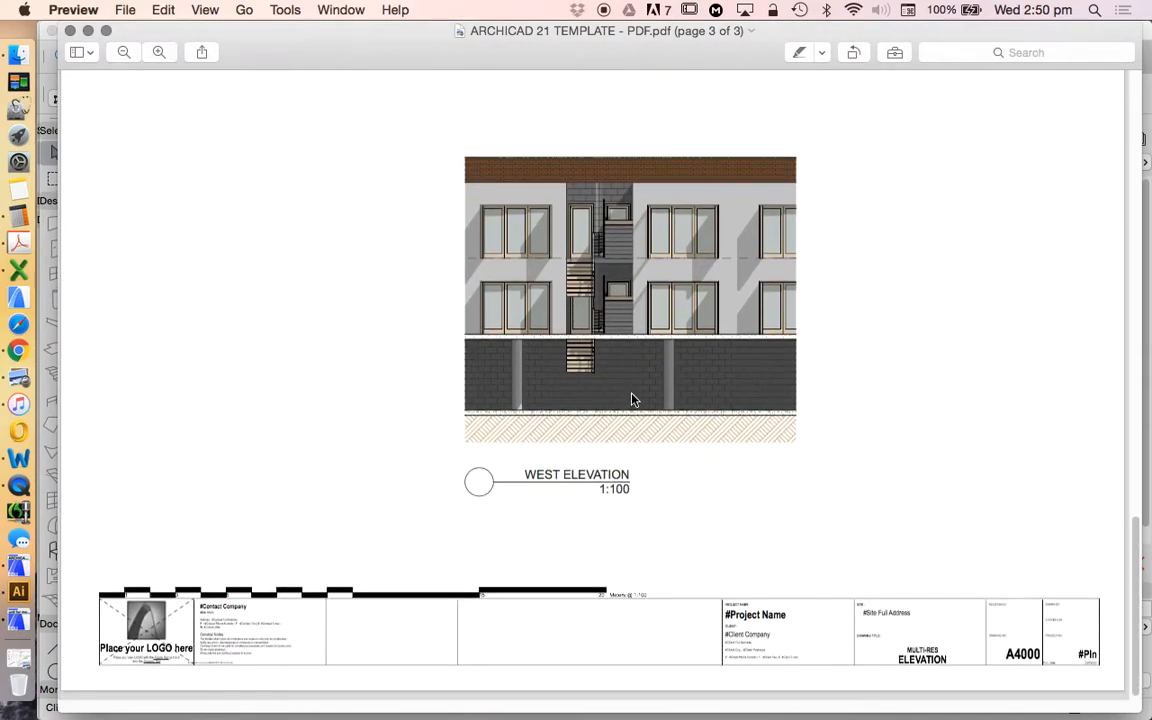
{"action": "mouse_move", "coordinate": [461, 158]}
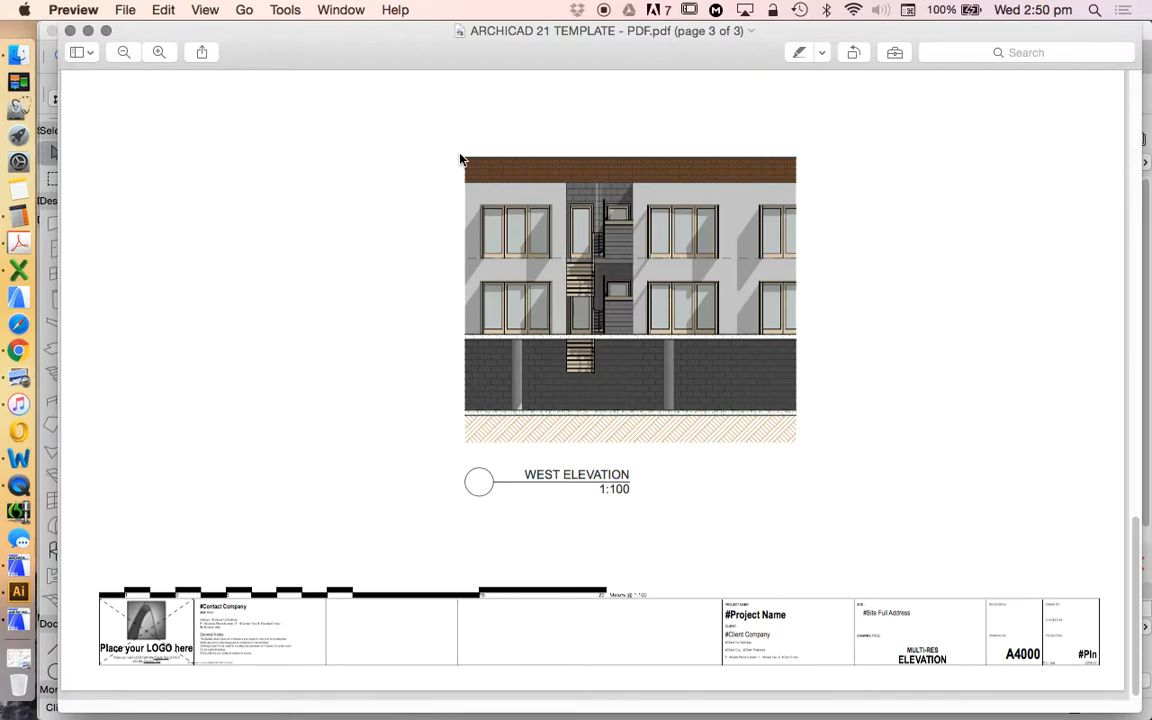
{"action": "mouse_move", "coordinate": [468, 106]}
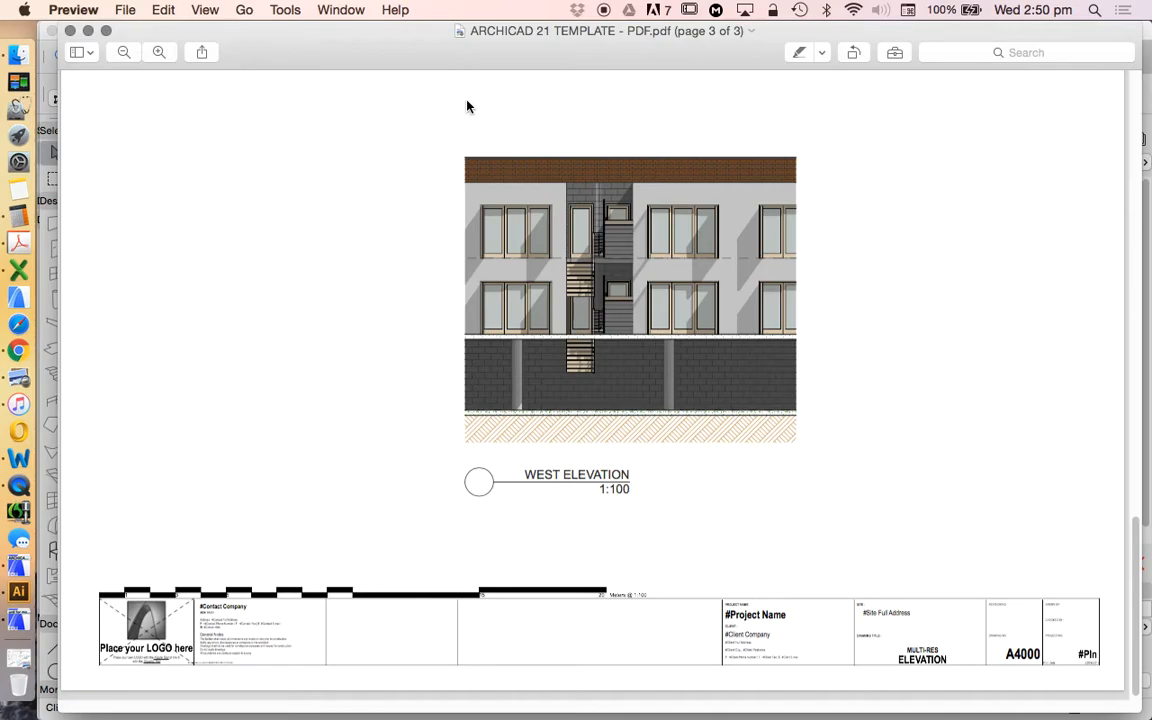
{"action": "mouse_move", "coordinate": [66, 34]}
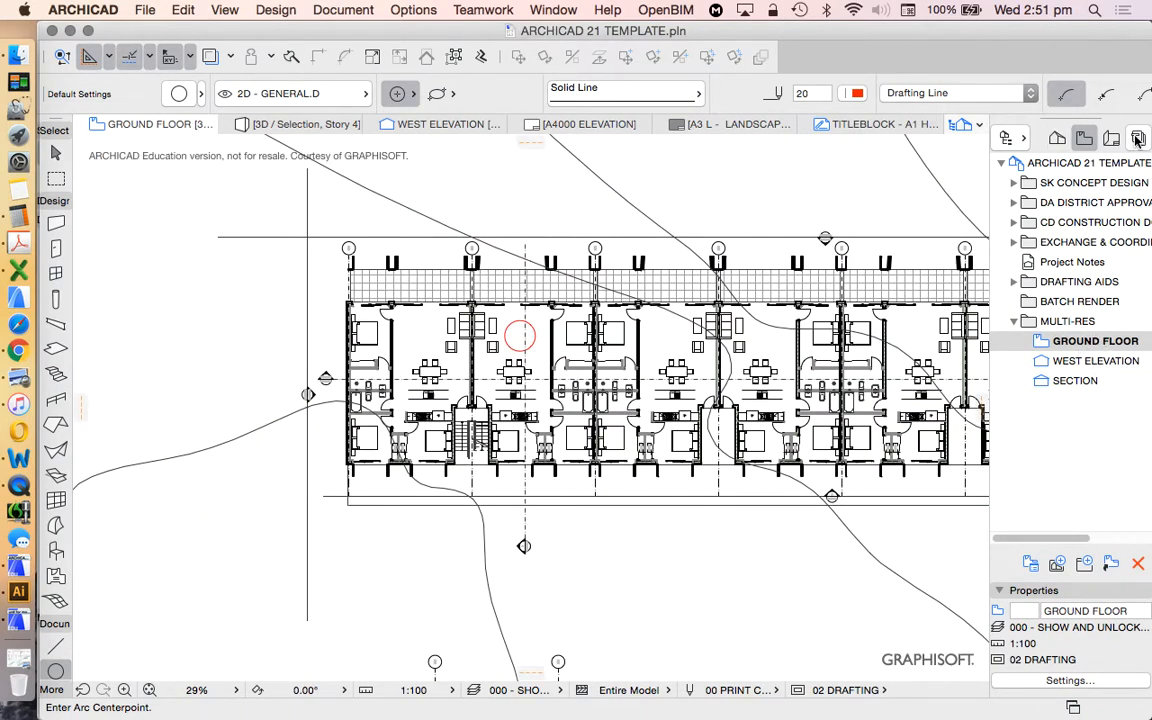
Open A2000 FLOOR PLAN and confirm the ground floor drawing's Update Type is Auto
{"action": "left_click", "coordinate": [1112, 138]}
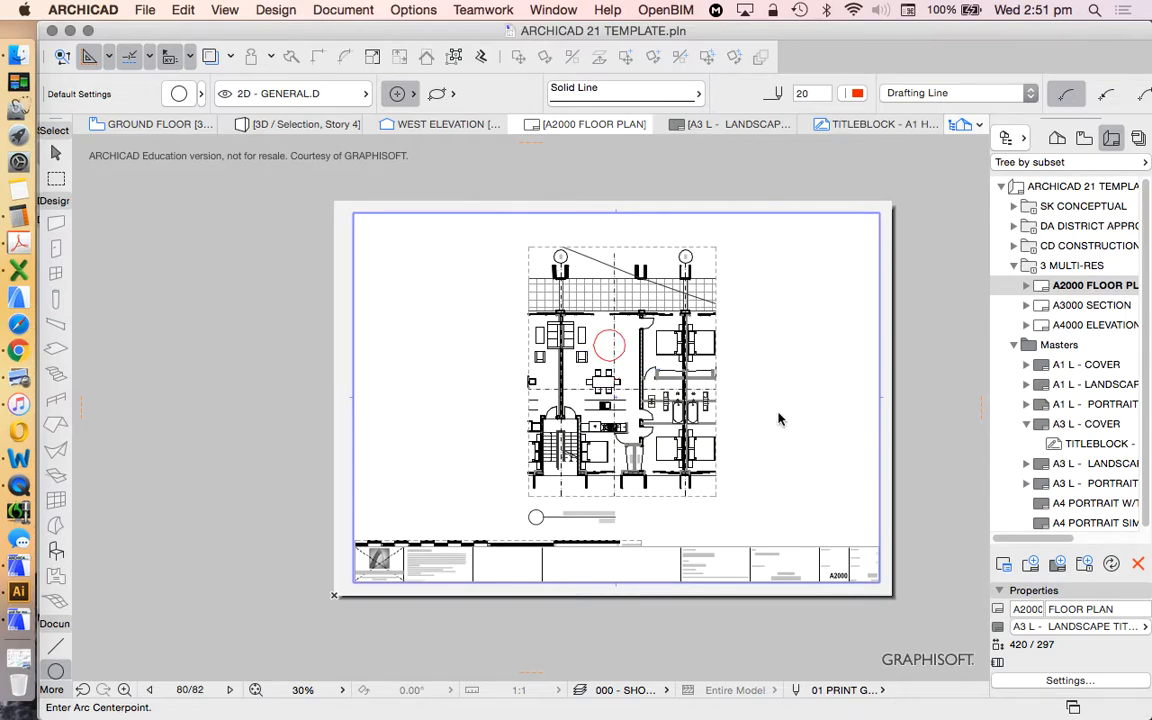
{"action": "mouse_move", "coordinate": [731, 252]}
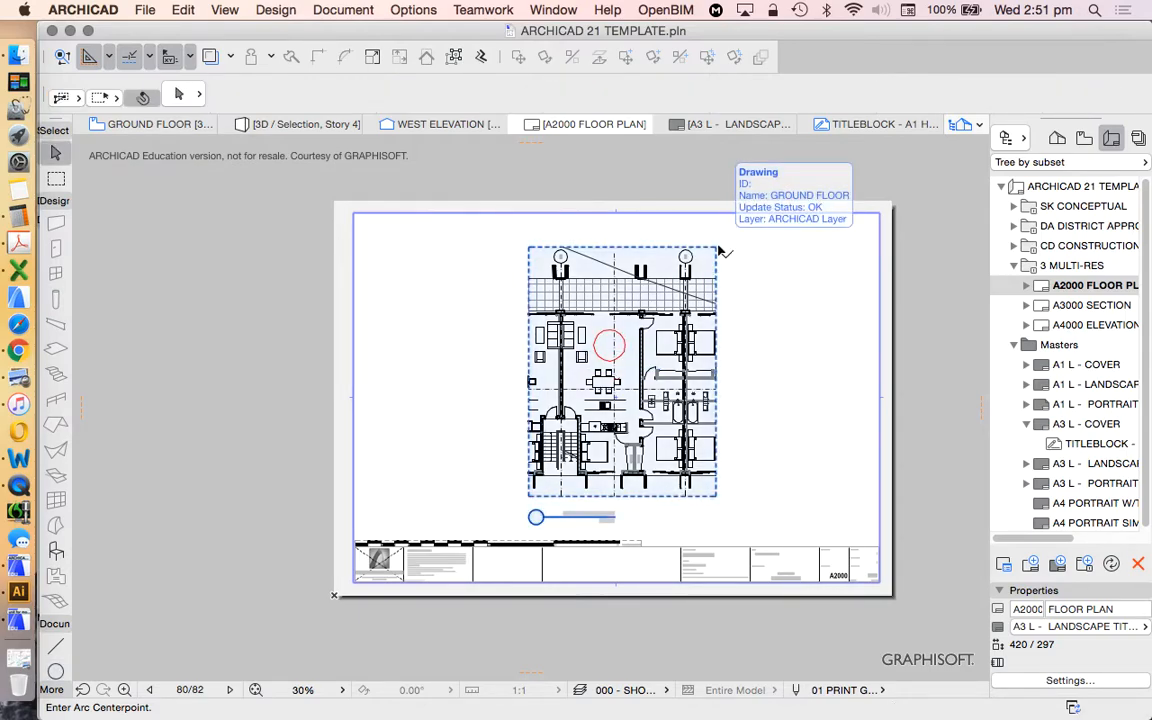
{"action": "right_click", "coordinate": [620, 370]}
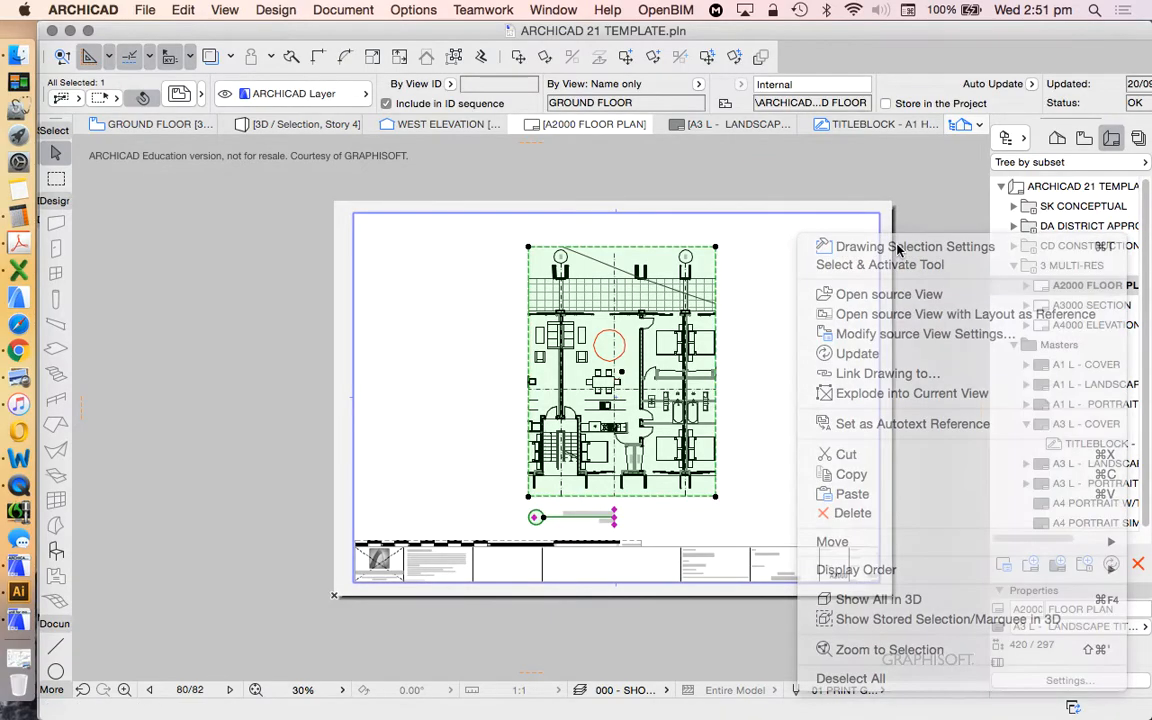
{"action": "left_click", "coordinate": [914, 246]}
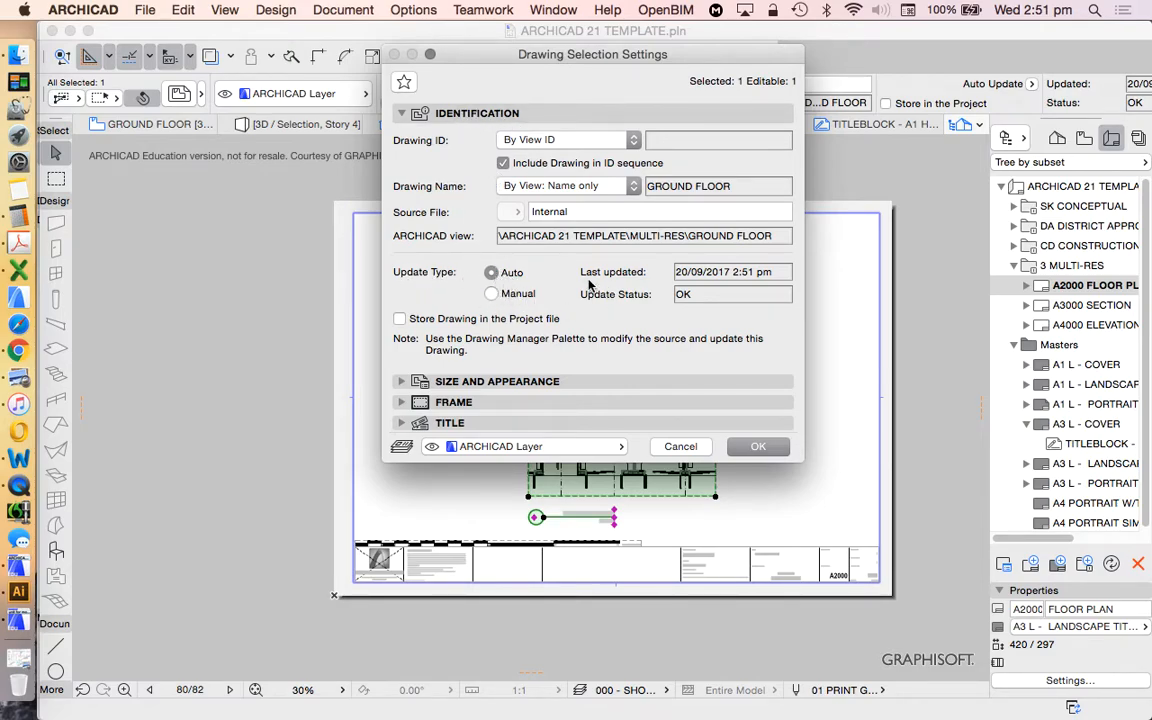
{"action": "left_click", "coordinate": [757, 446]}
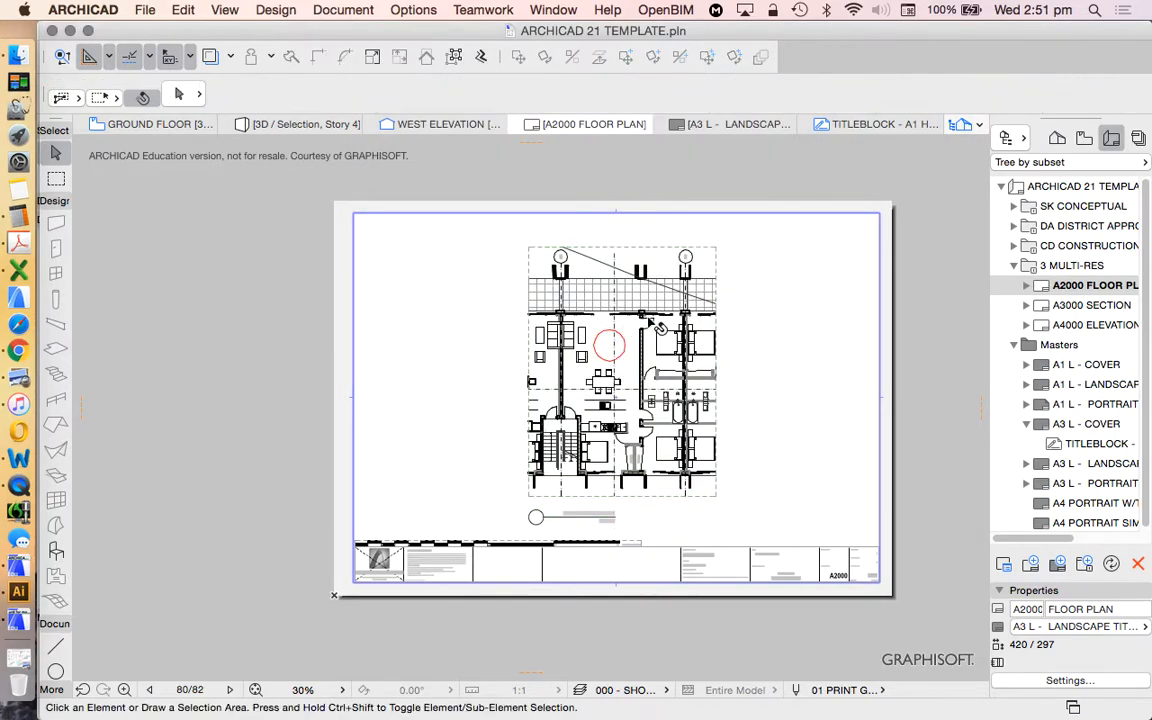
Reopen the Organizer, select the PDF set's three layouts, publish, and dismiss the report
{"action": "left_click", "coordinate": [965, 124]}
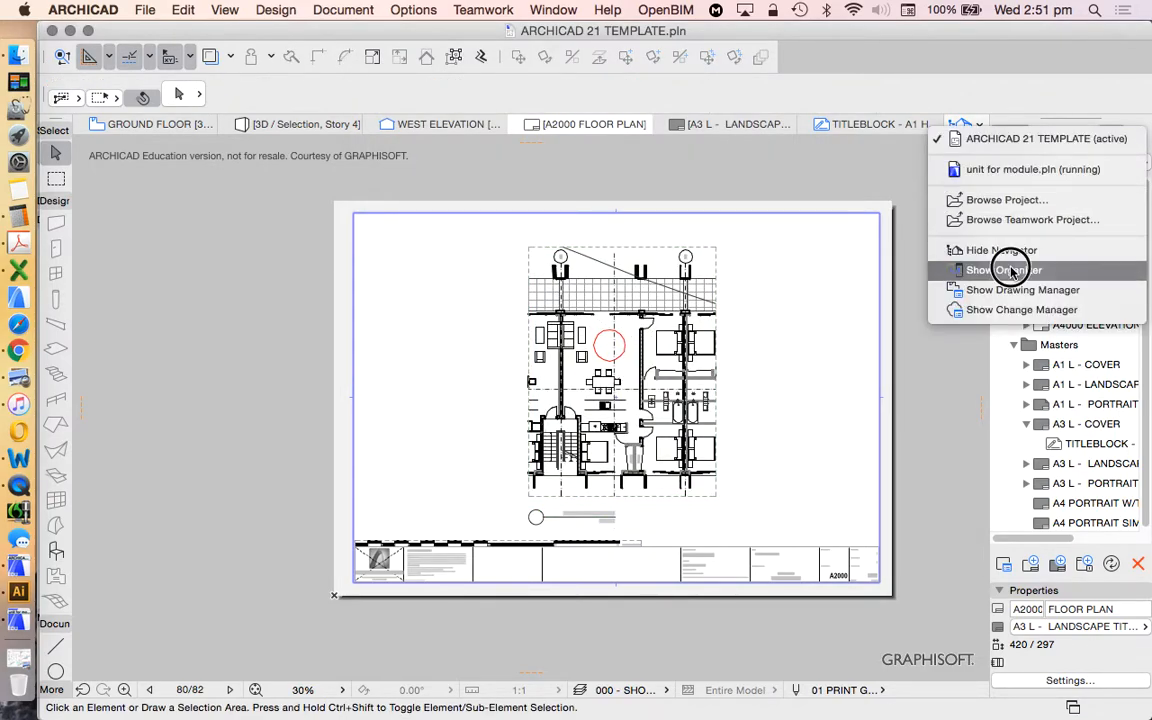
{"action": "left_click", "coordinate": [1003, 270]}
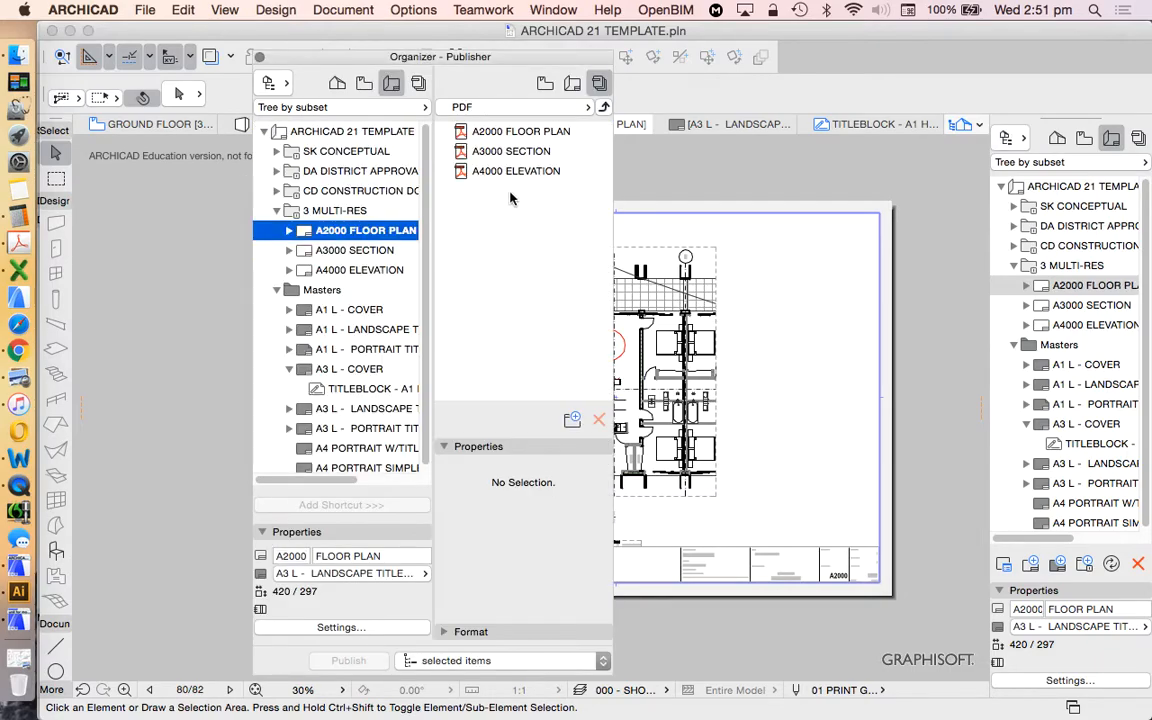
{"action": "left_click", "coordinate": [521, 131]}
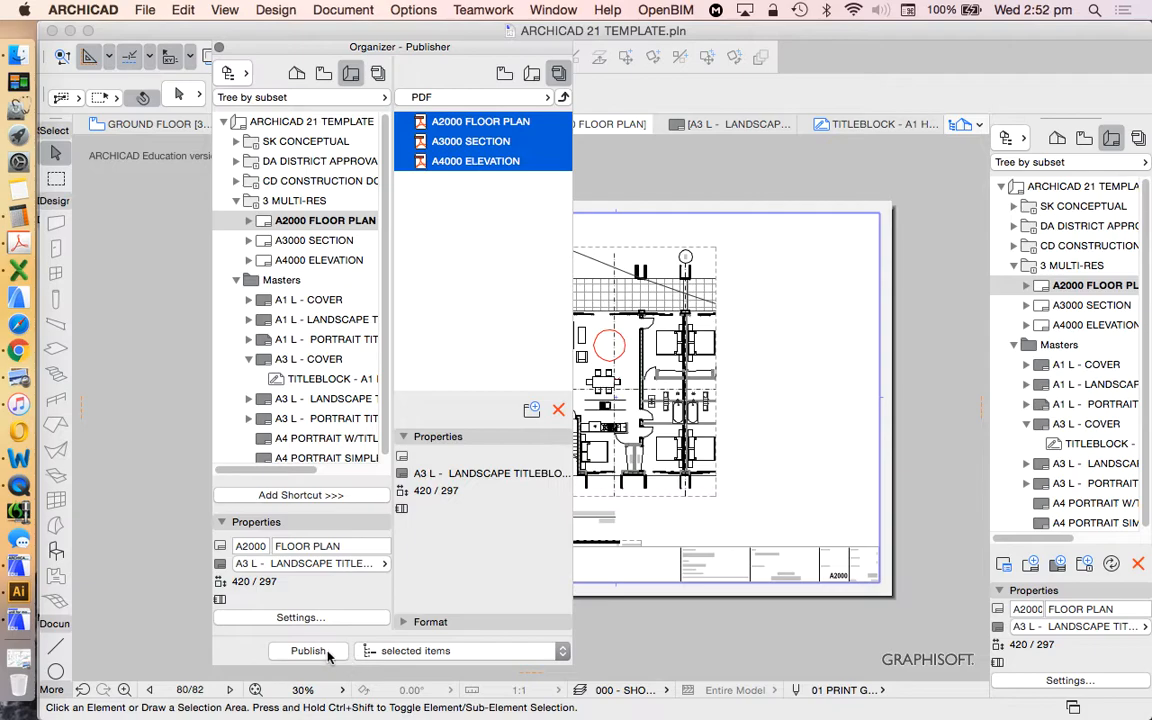
{"action": "left_click", "coordinate": [308, 651]}
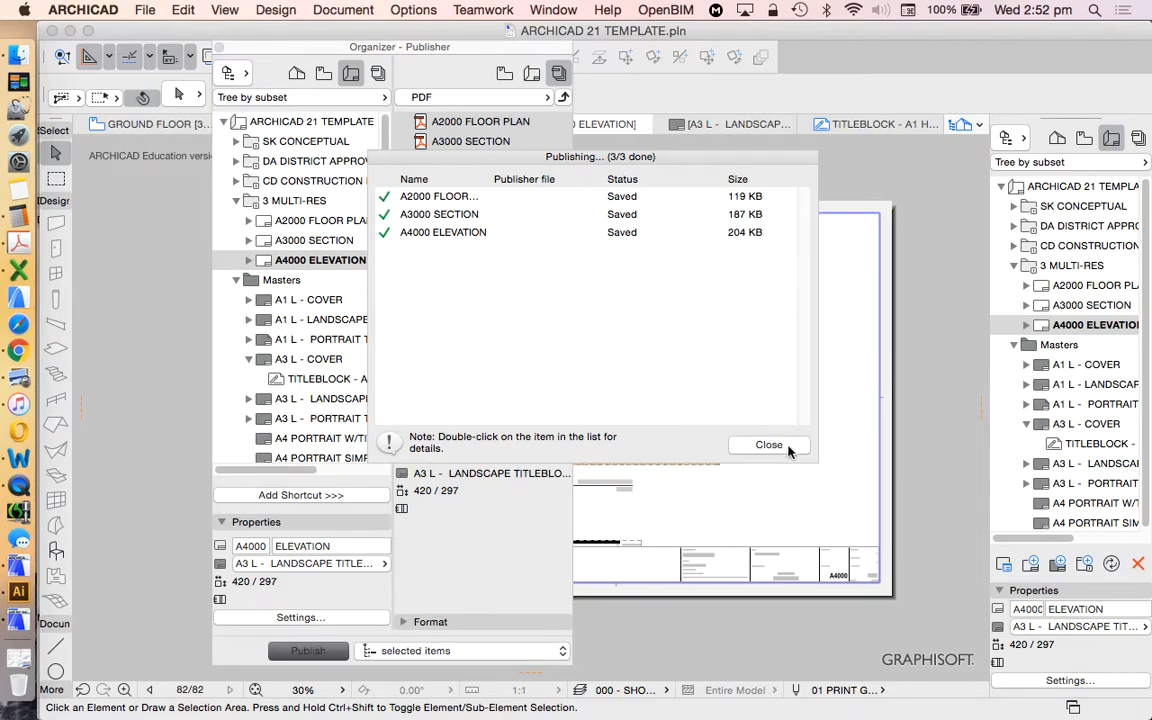
{"action": "left_click", "coordinate": [768, 444]}
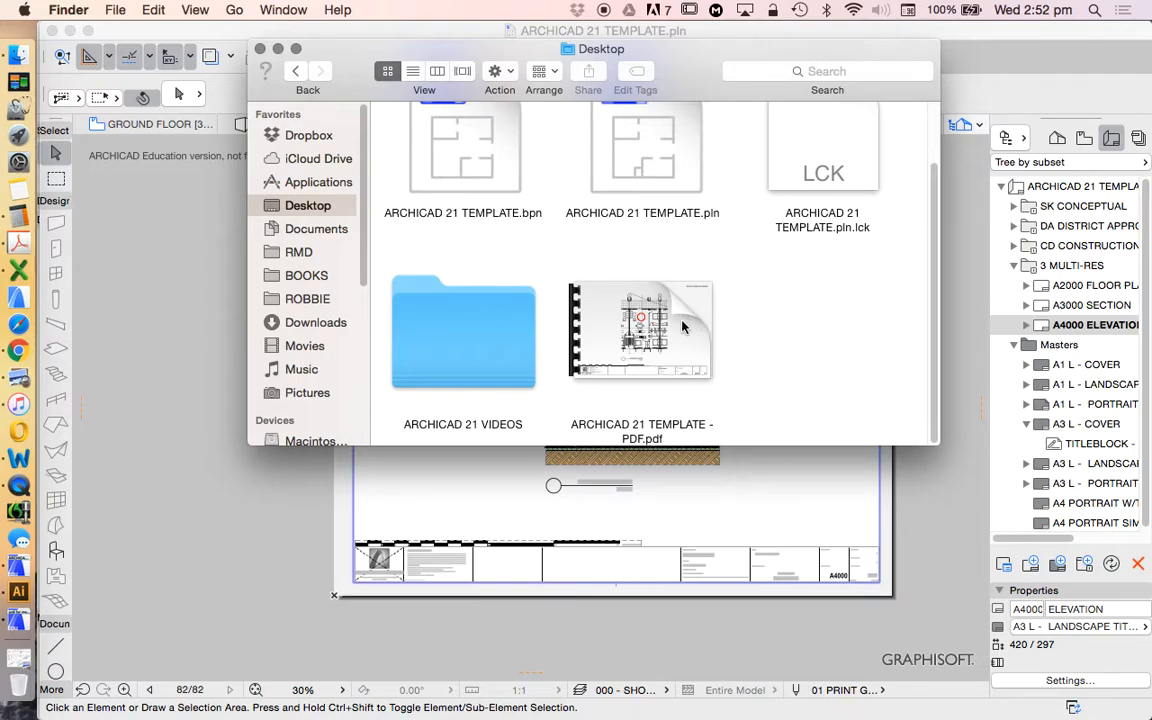
{"action": "mouse_move", "coordinate": [641, 320]}
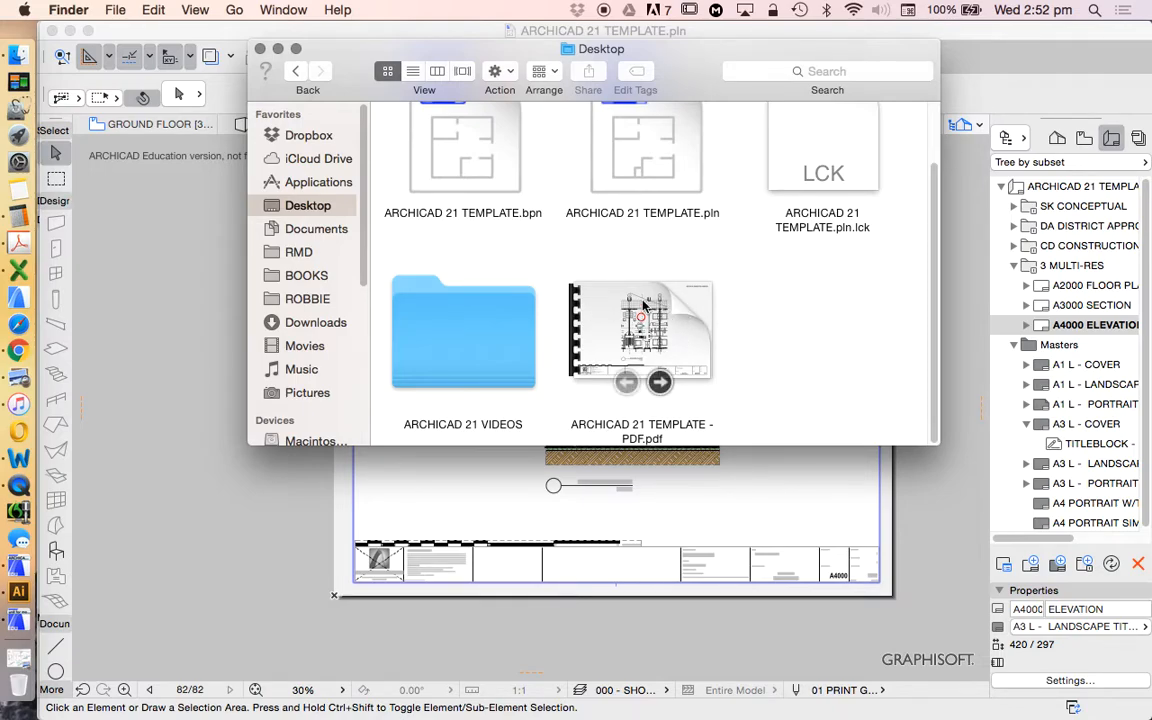
{"action": "mouse_move", "coordinate": [670, 326]}
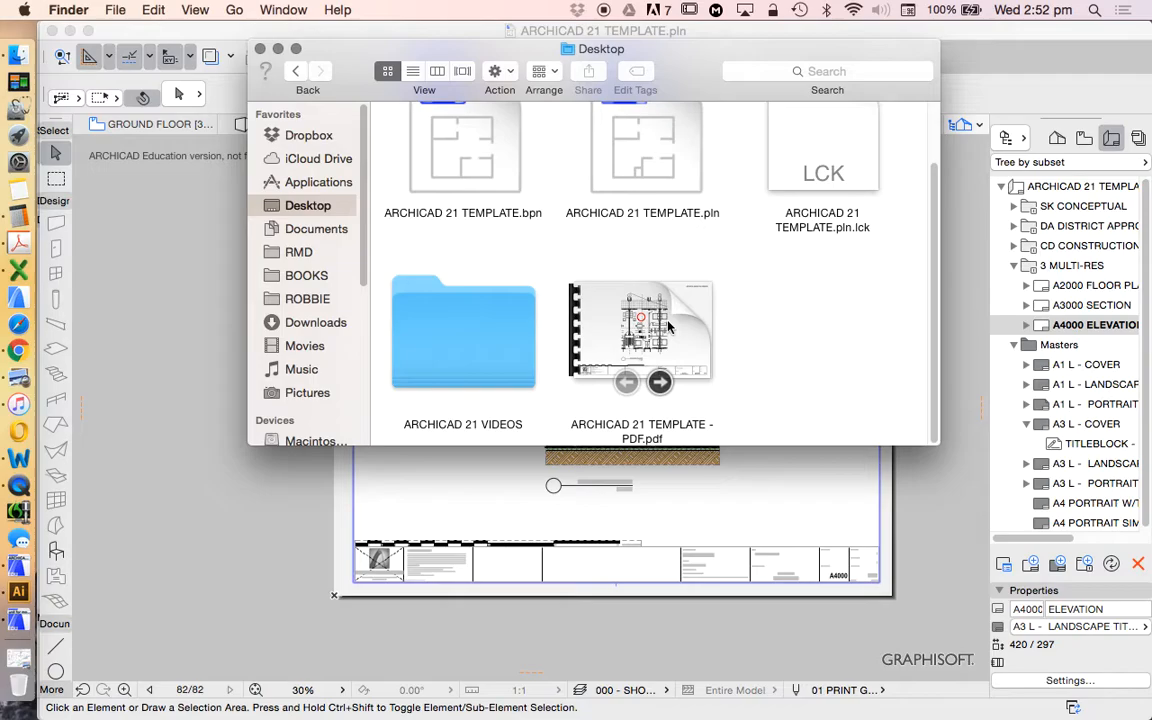
Open the republished PDF, scroll to confirm the red circle on the floor plan, then close it
{"action": "left_click", "coordinate": [642, 333]}
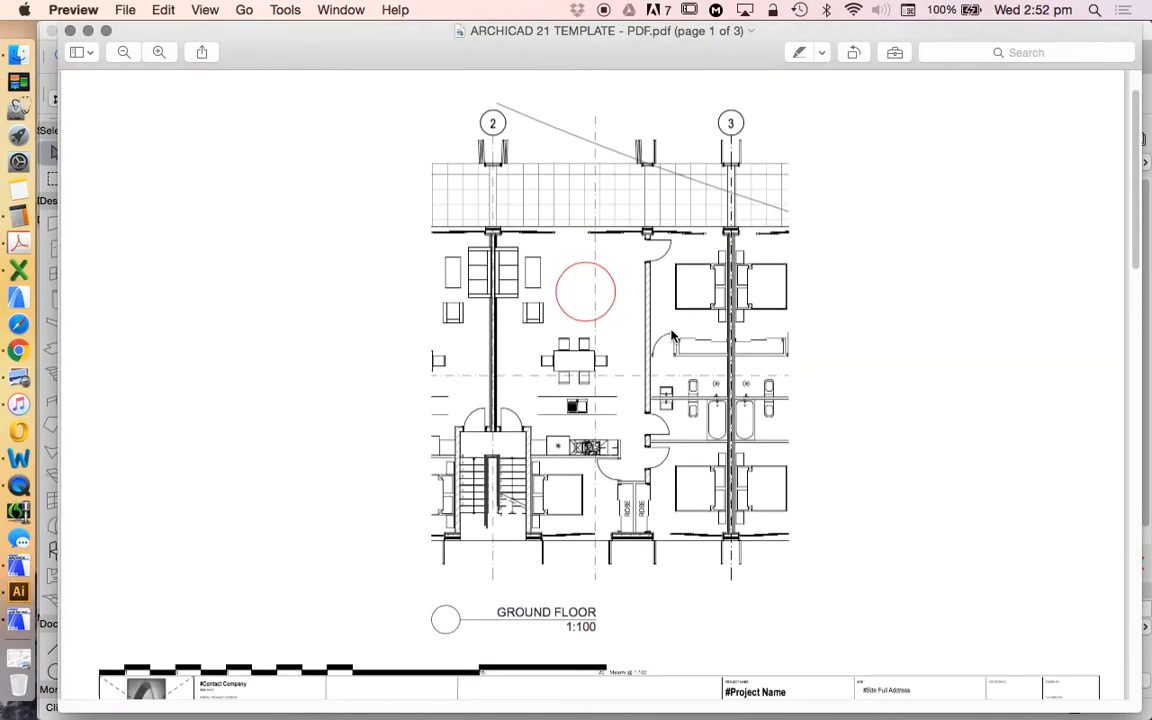
{"action": "scroll", "scroll_direction": "down", "scroll_amount": 3}
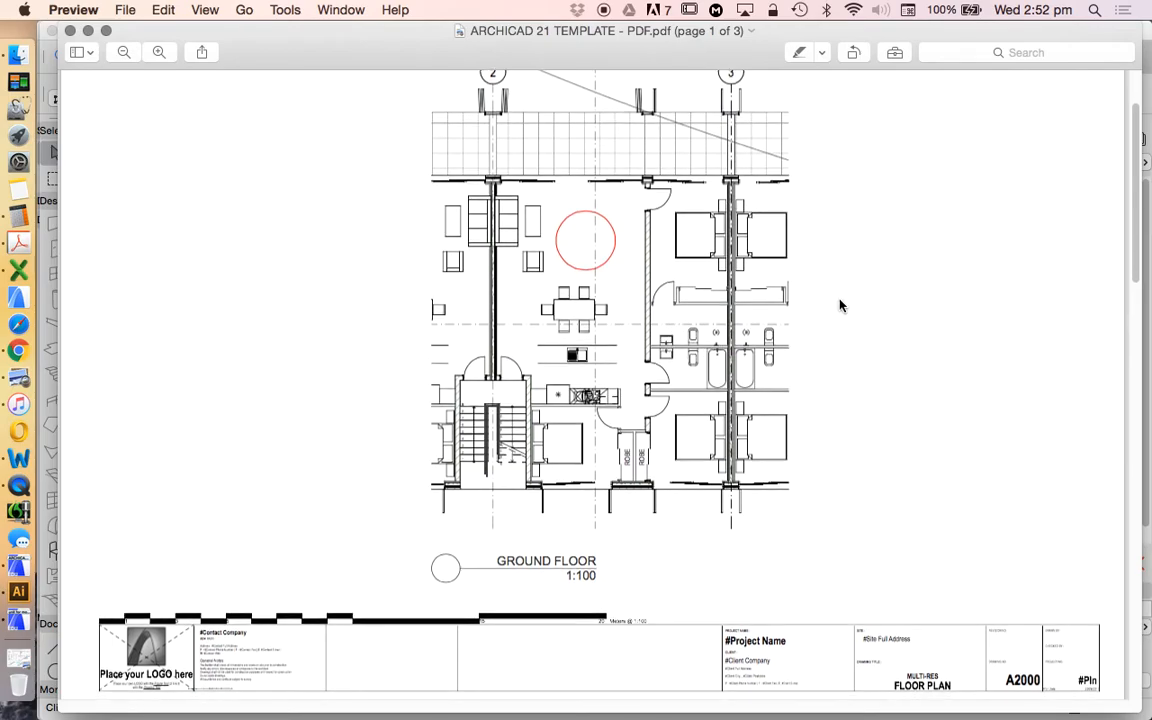
{"action": "scroll", "scroll_direction": "down", "scroll_amount": 3}
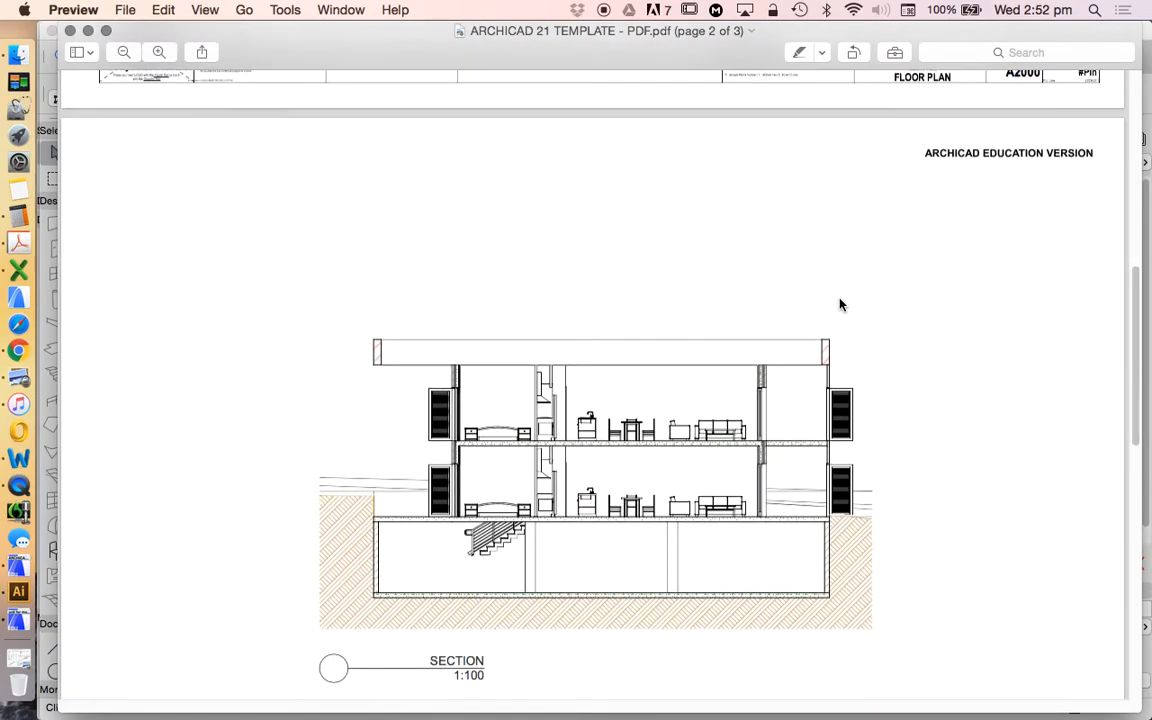
{"action": "mouse_move", "coordinate": [918, 317]}
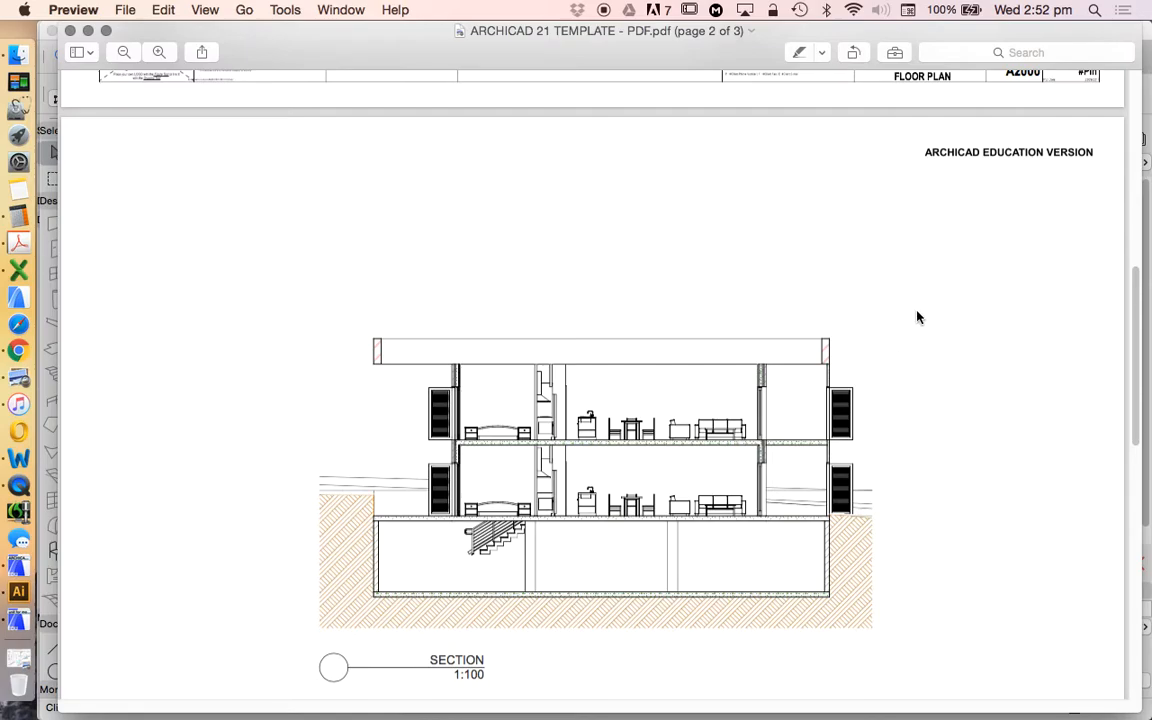
{"action": "scroll", "scroll_direction": "down", "scroll_amount": 3}
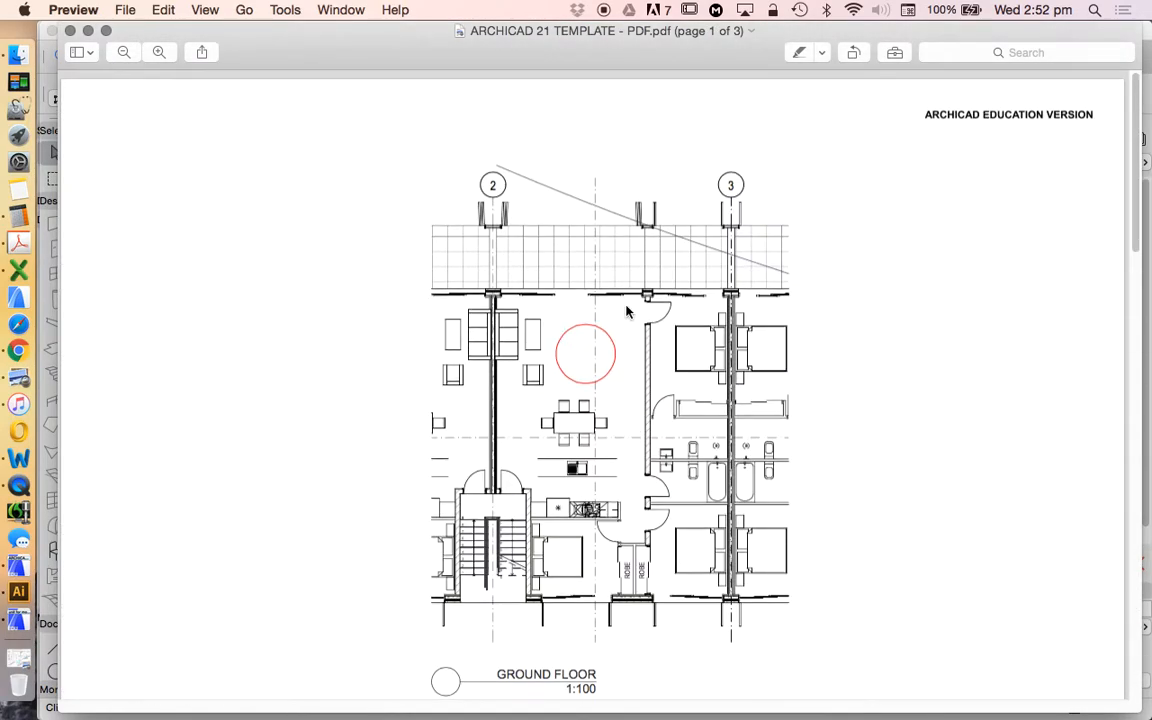
{"action": "scroll", "scroll_direction": "down", "scroll_amount": 3}
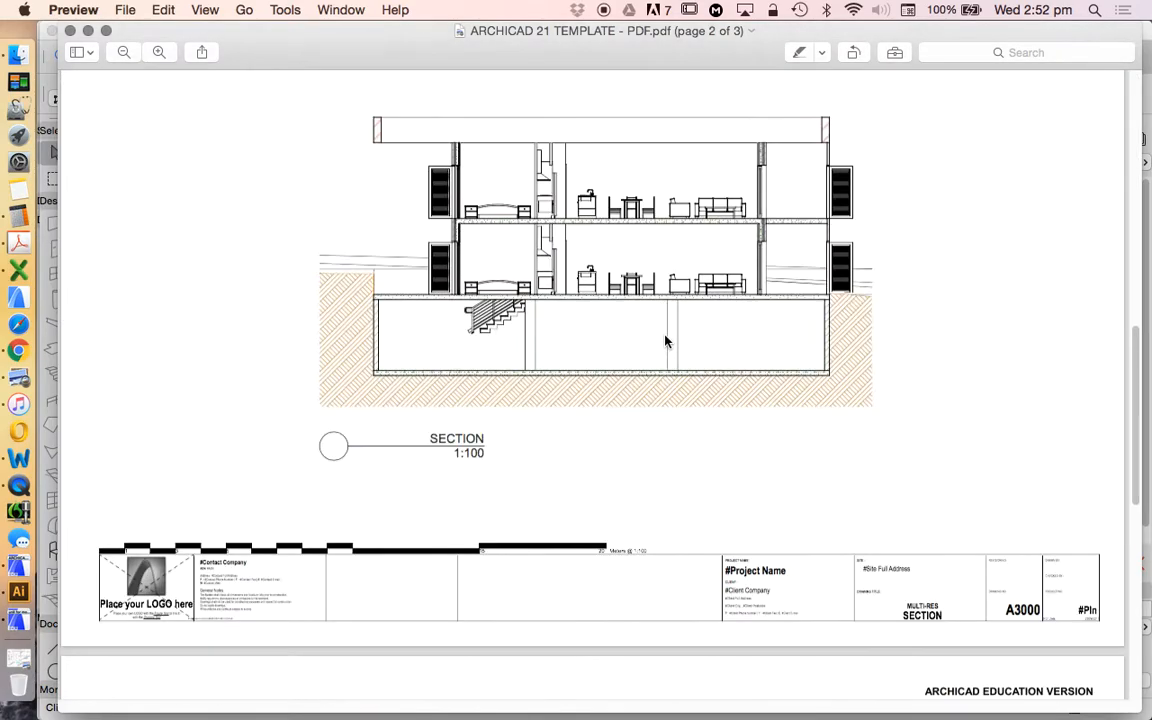
{"action": "scroll", "scroll_direction": "down", "scroll_amount": 3}
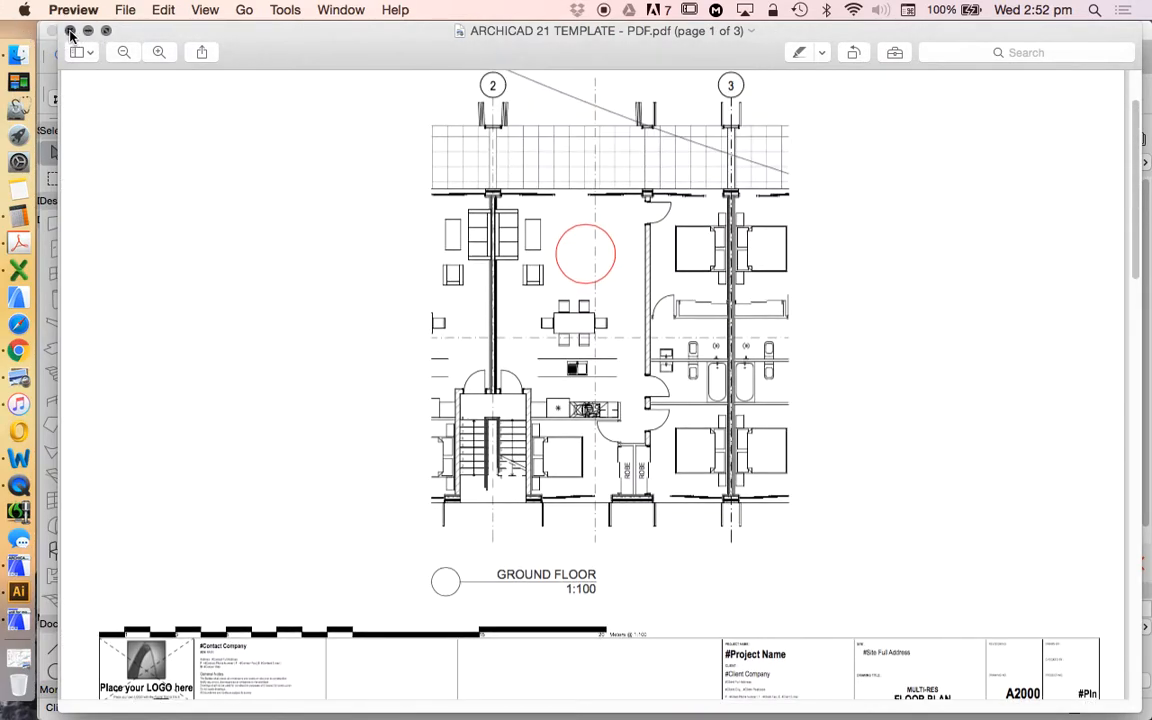
{"action": "left_click", "coordinate": [70, 33]}
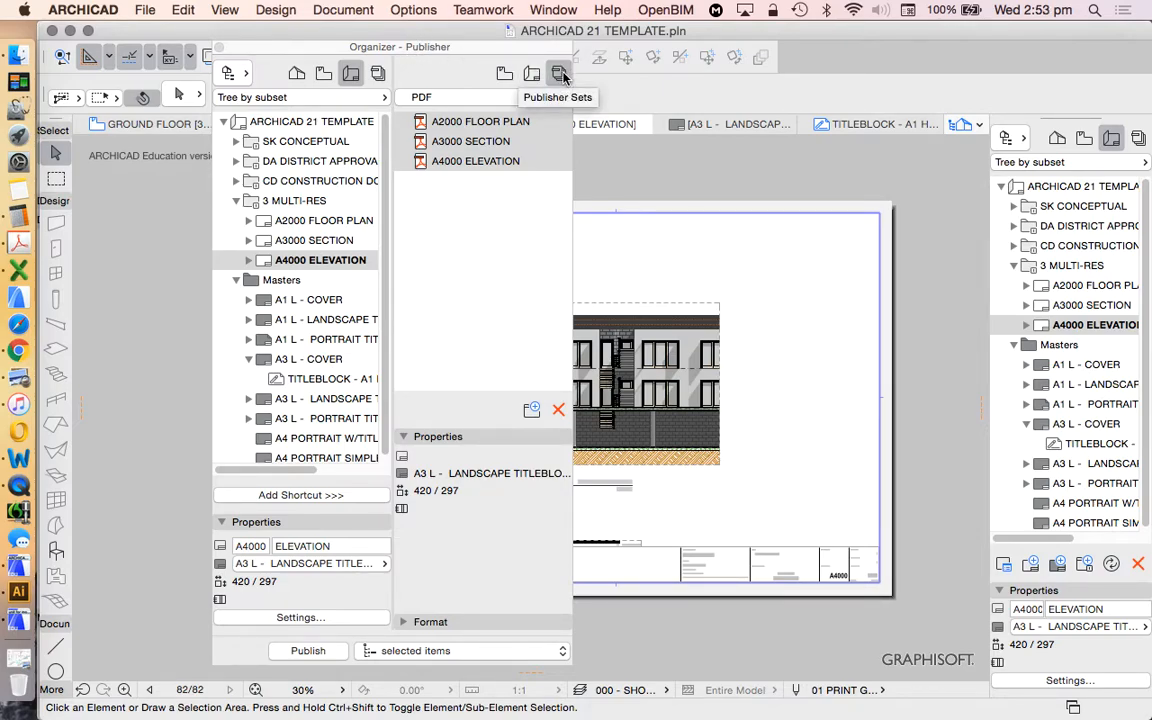
{"action": "mouse_move", "coordinate": [310, 120]}
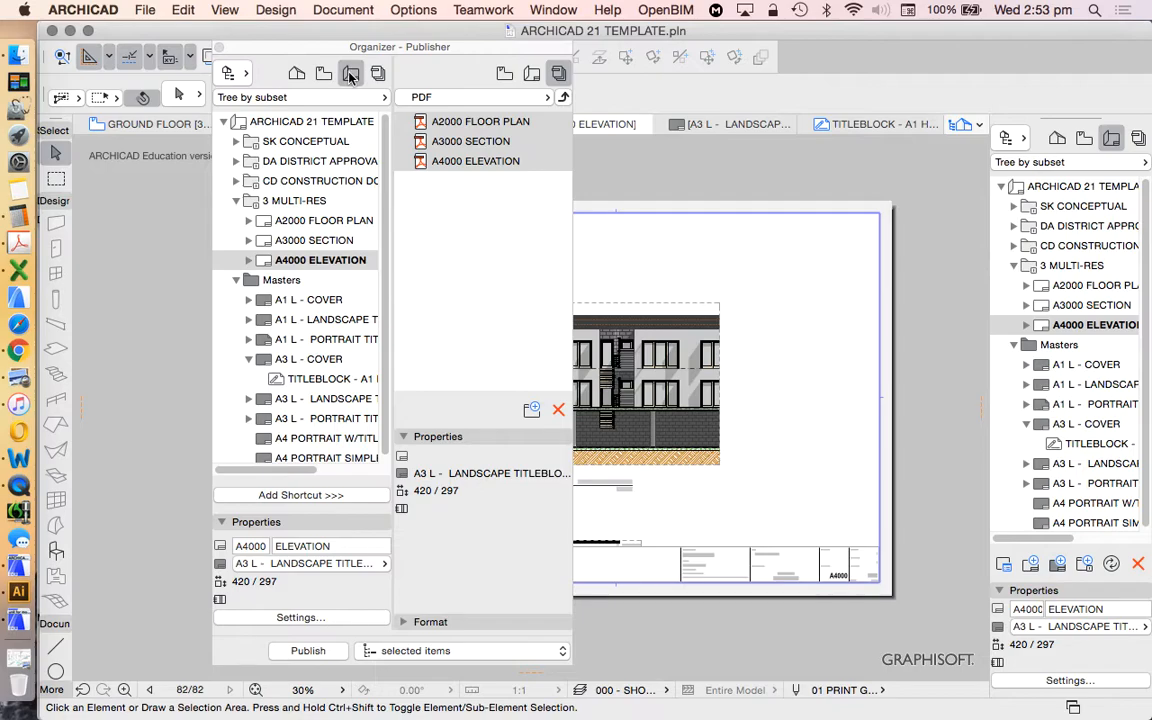
{"action": "mouse_move", "coordinate": [557, 72]}
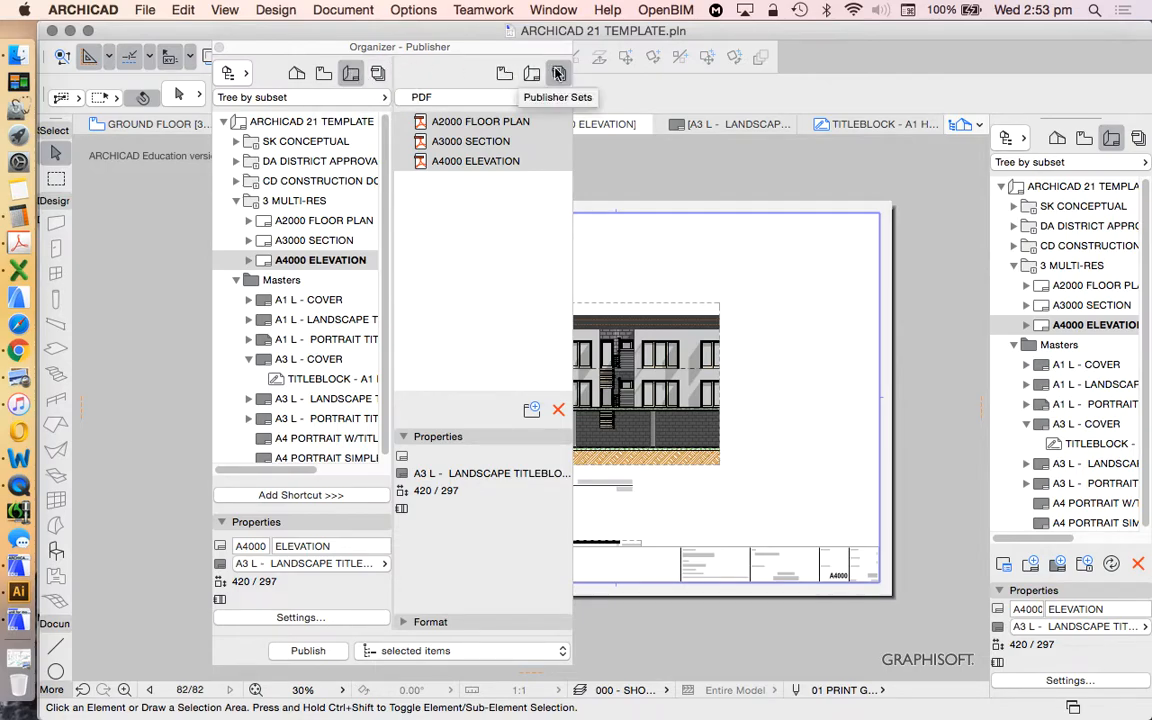